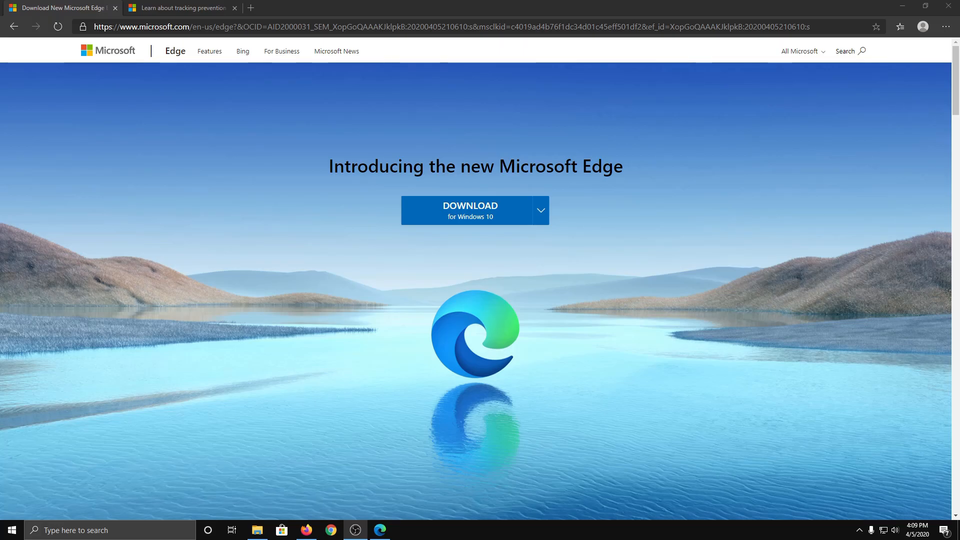
pyautogui.moveTo(598, 188)
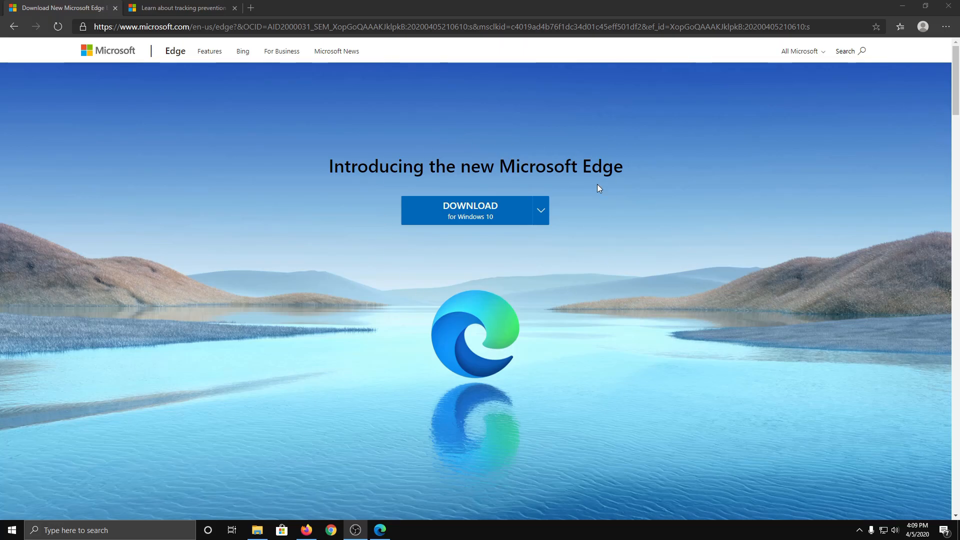
pyautogui.moveTo(275, 297)
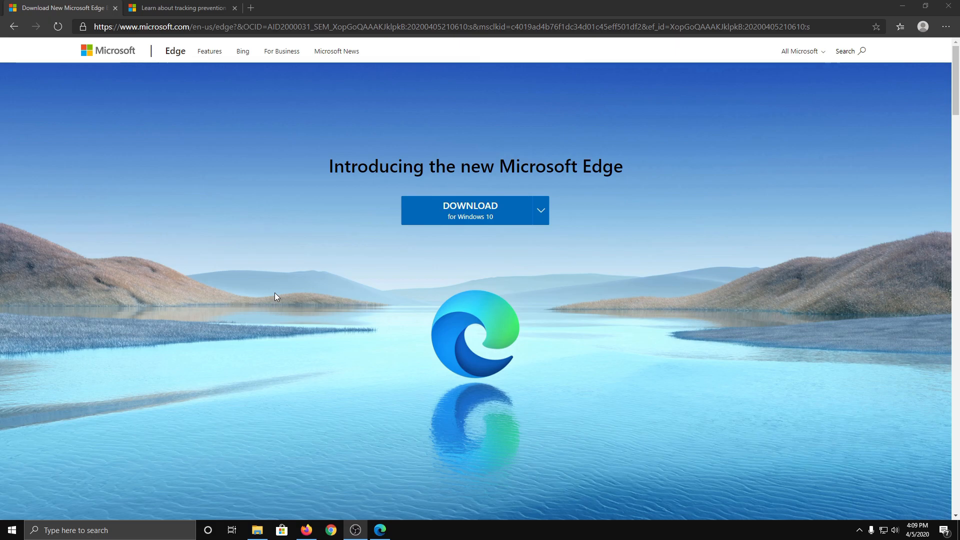
pyautogui.moveTo(301, 310)
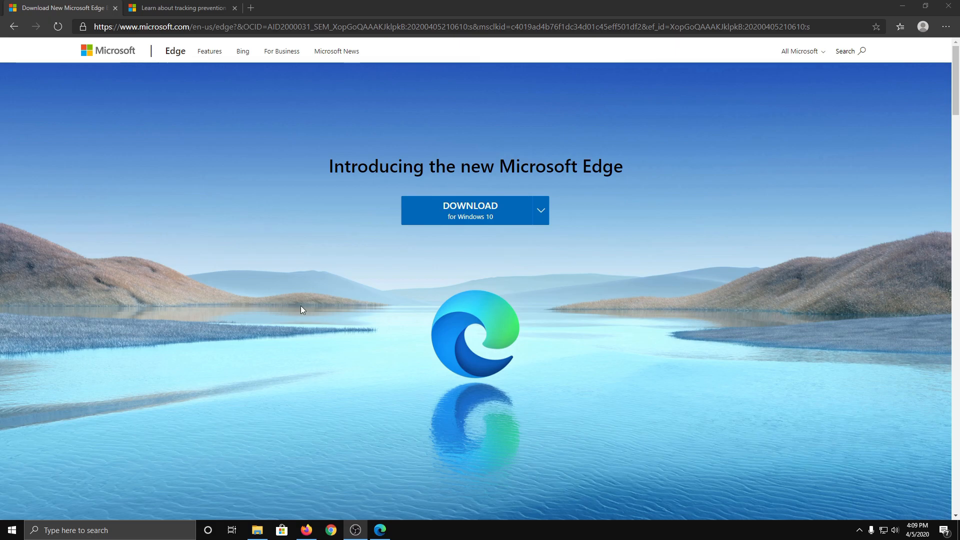
pyautogui.moveTo(459, 227)
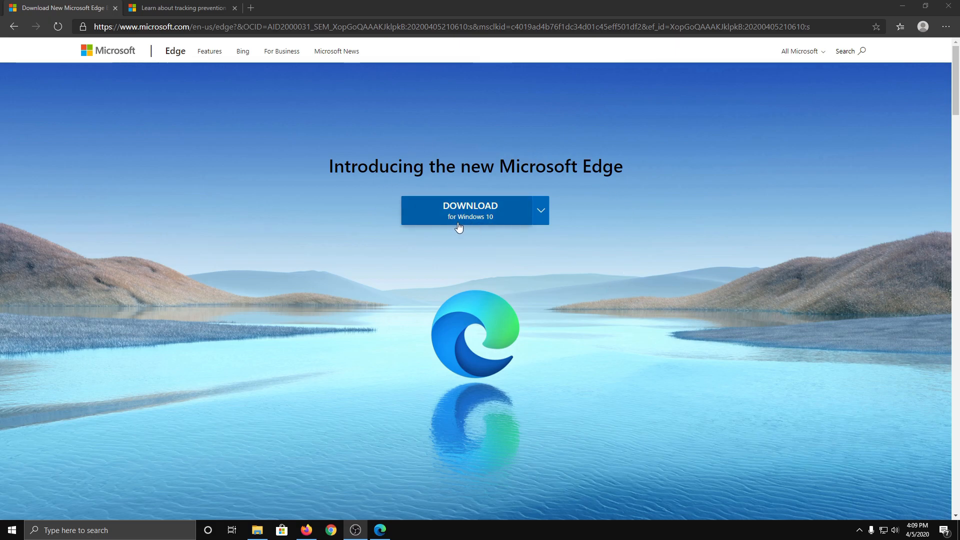
# - Expand the DOWNLOAD arrow to list the other platforms the new Edge is available for
pyautogui.click(540, 210)
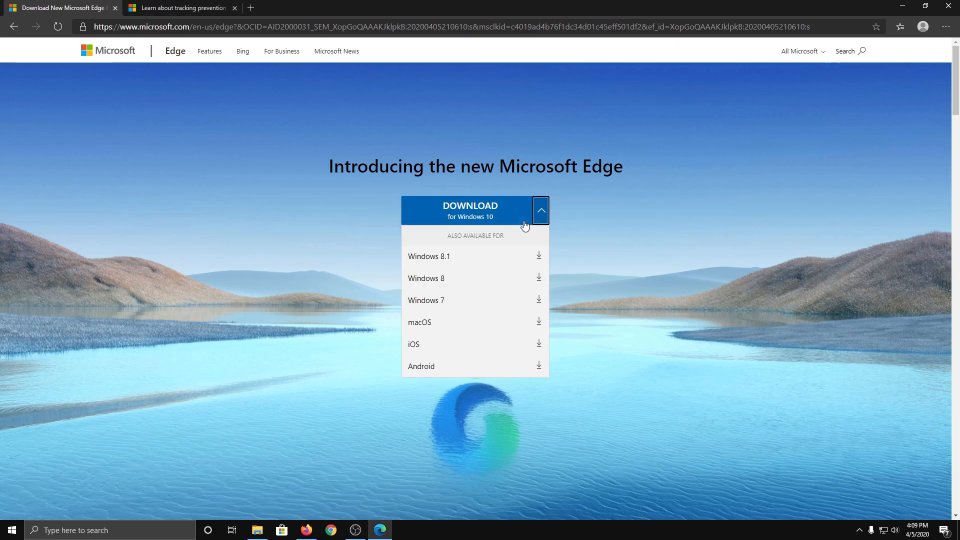
pyautogui.moveTo(440, 314)
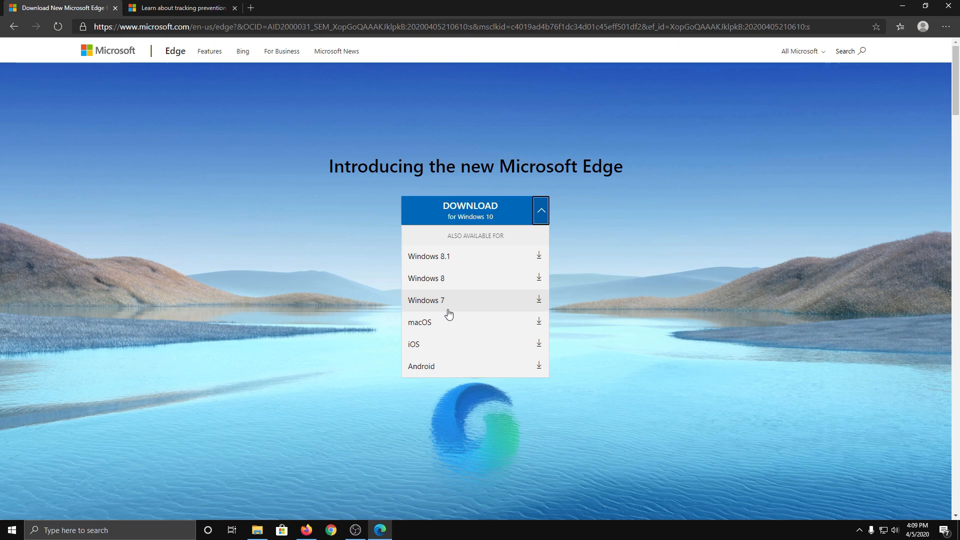
pyautogui.moveTo(409, 361)
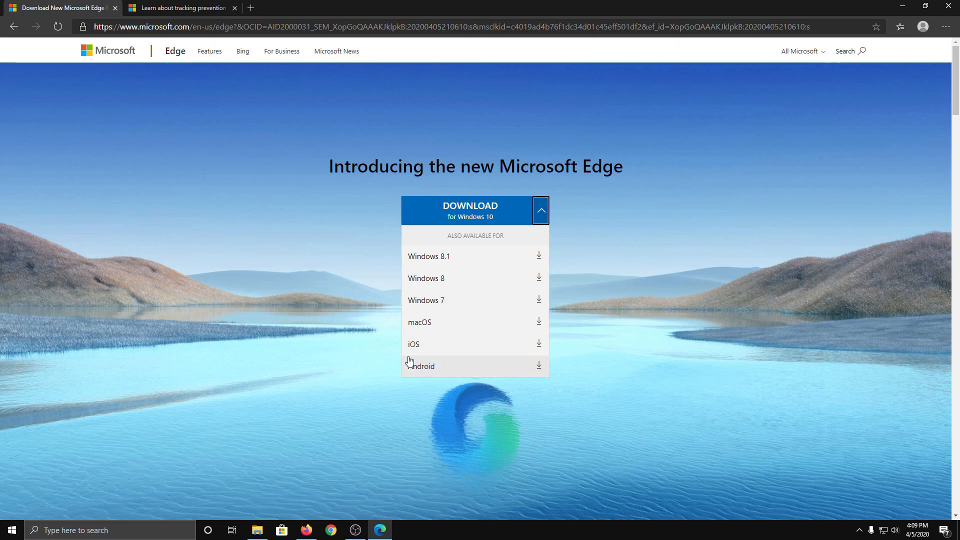
# - Collapse the DOWNLOAD platform list, leaving the plain new Edge download page
pyautogui.click(540, 210)
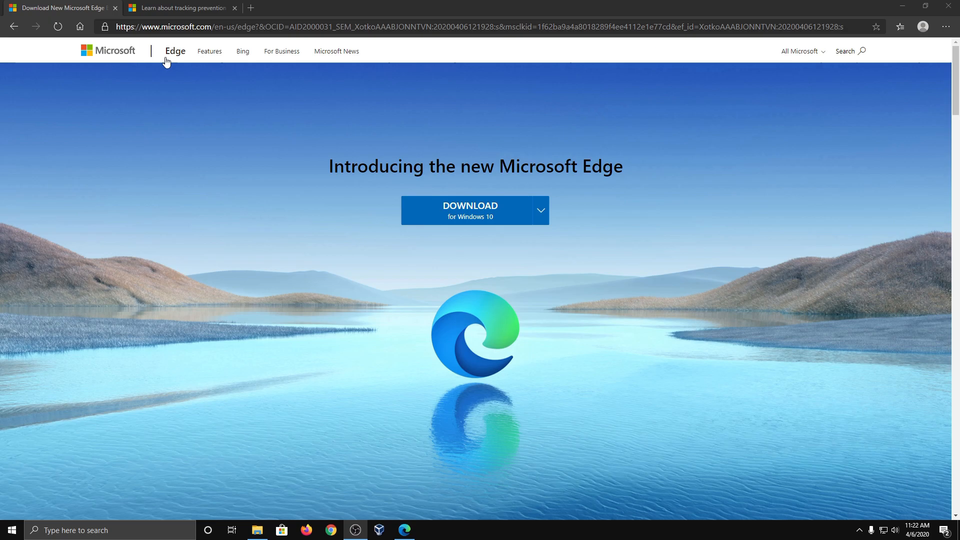
# - Show the tracking prevention article in Immersive Reader and explore Grammar tools and Text preferences
pyautogui.click(181, 8)
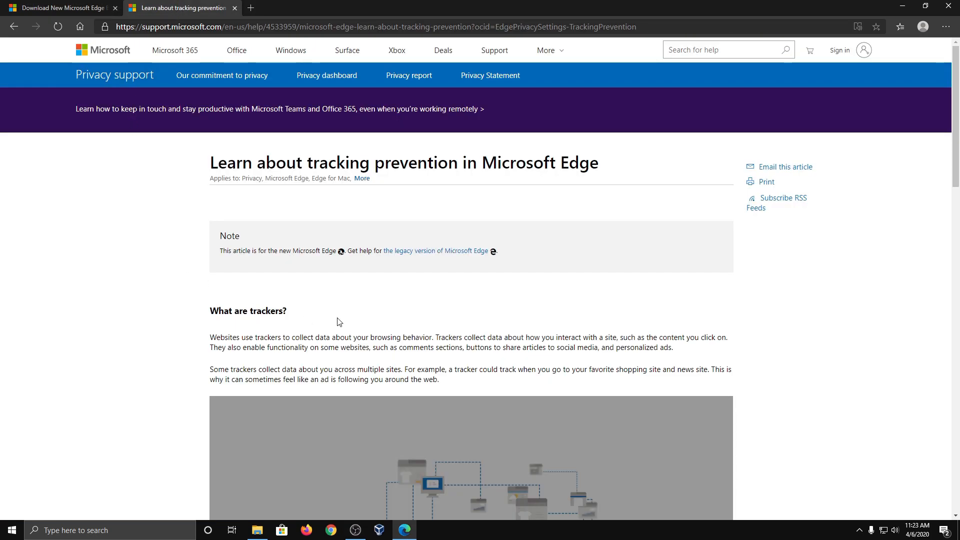
pyautogui.moveTo(855, 21)
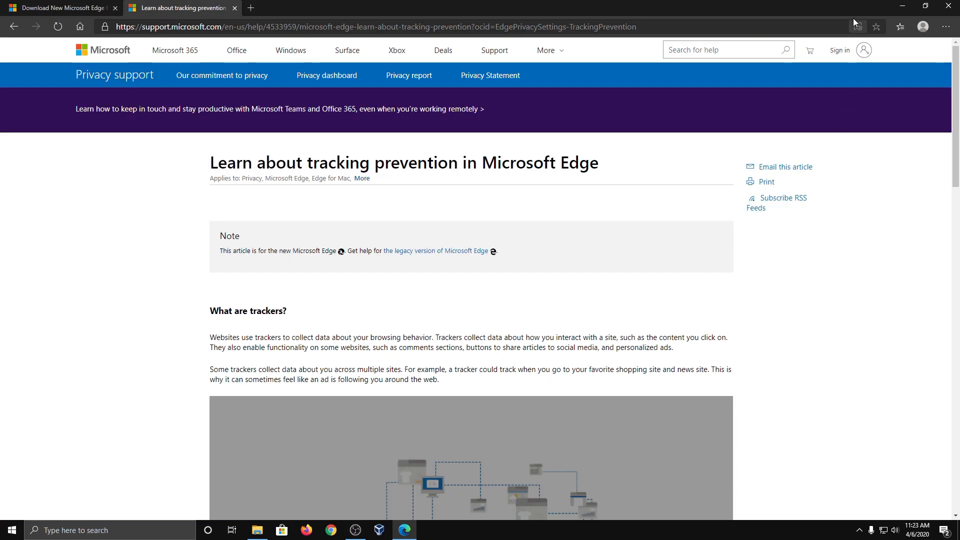
pyautogui.click(857, 26)
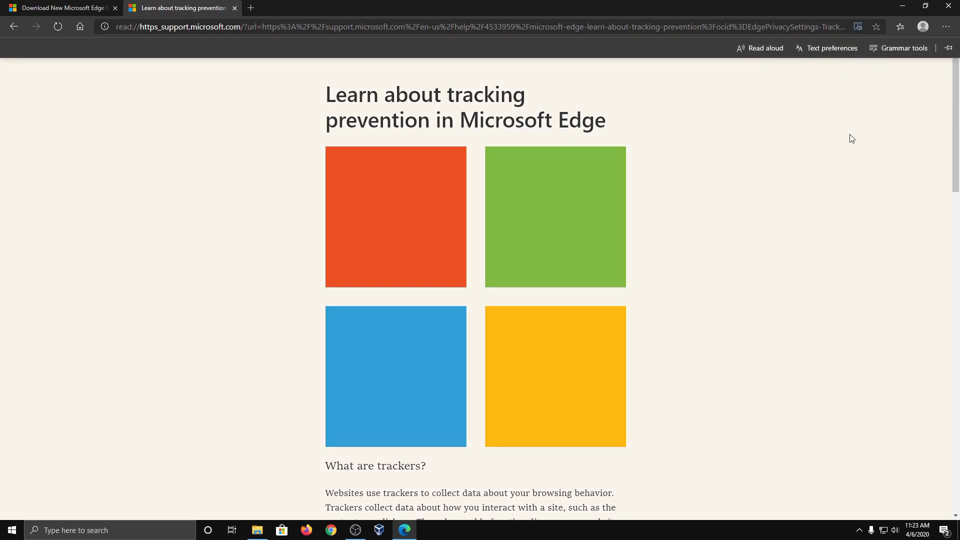
pyautogui.moveTo(834, 46)
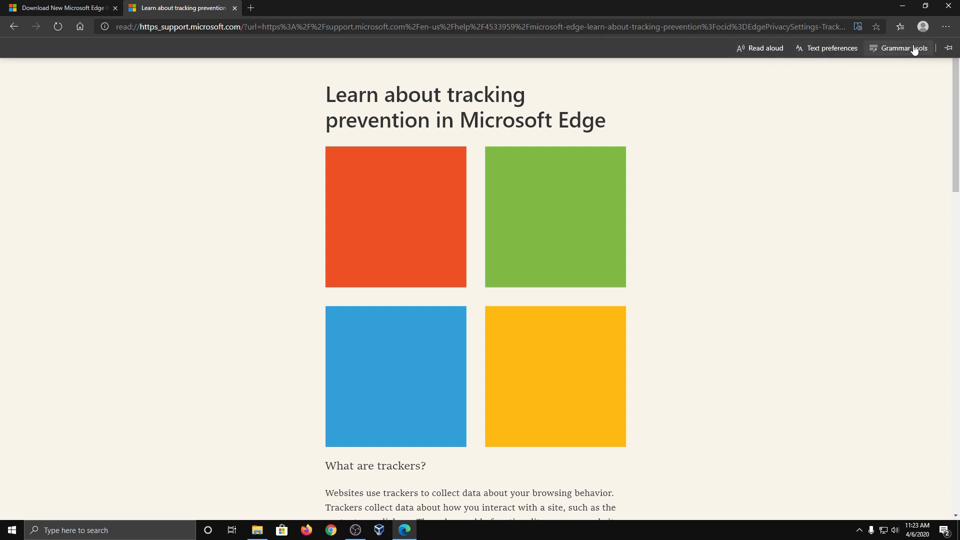
pyautogui.click(831, 48)
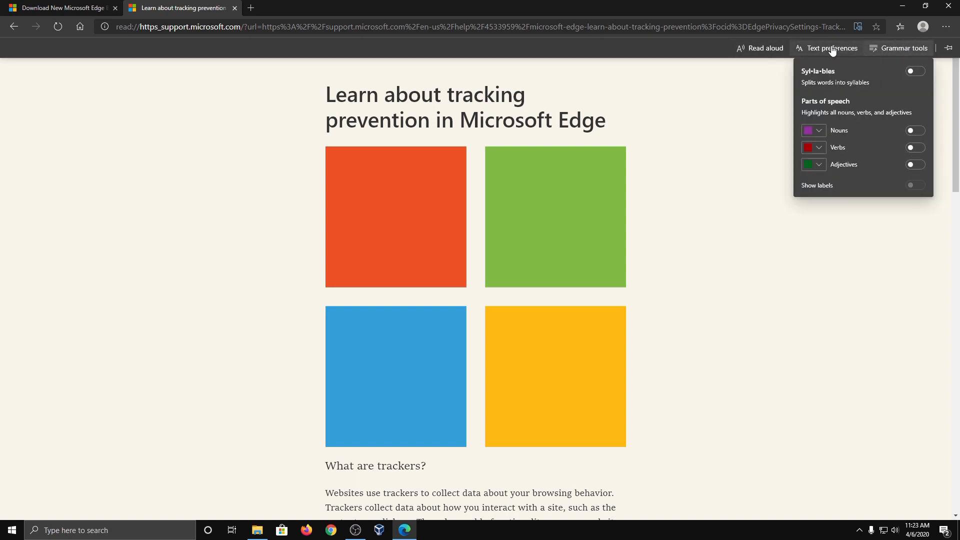
pyautogui.click(760, 48)
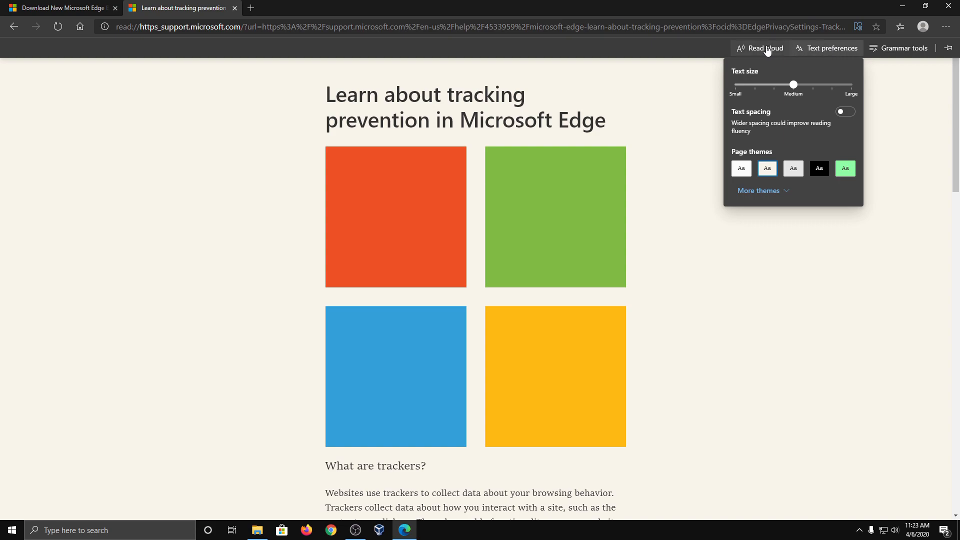
# - Start and pause Read aloud, check Voice options, then return to the download tab
pyautogui.click(763, 48)
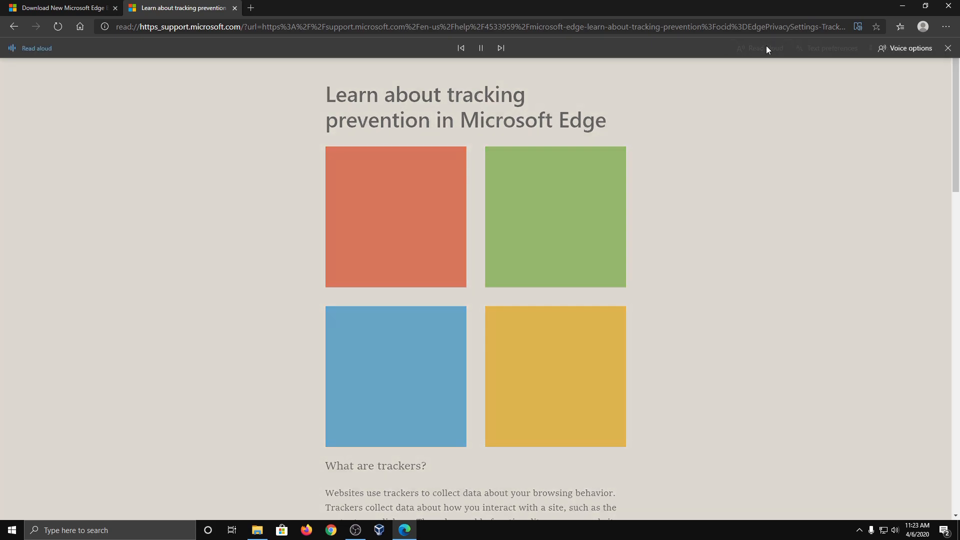
pyautogui.click(480, 48)
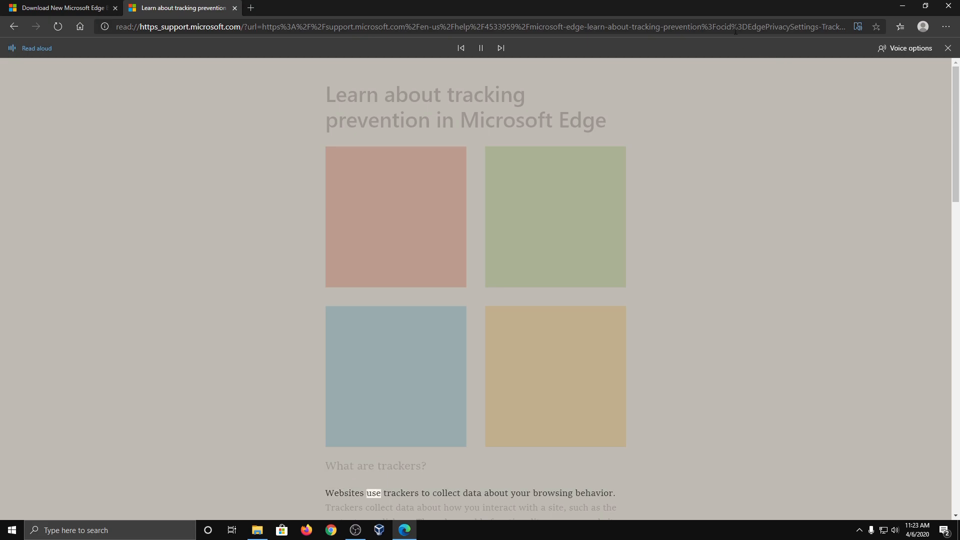
pyautogui.click(481, 48)
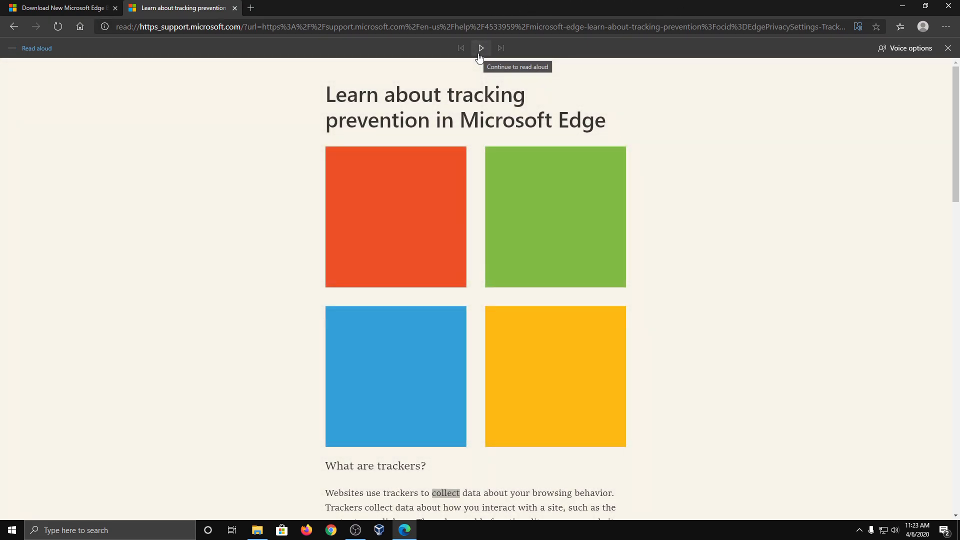
pyautogui.moveTo(685, 137)
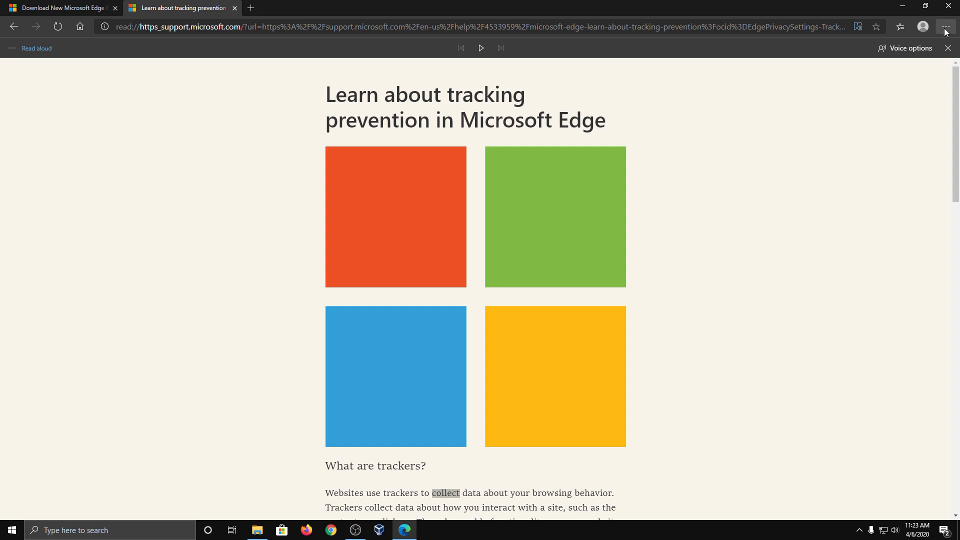
pyautogui.click(946, 26)
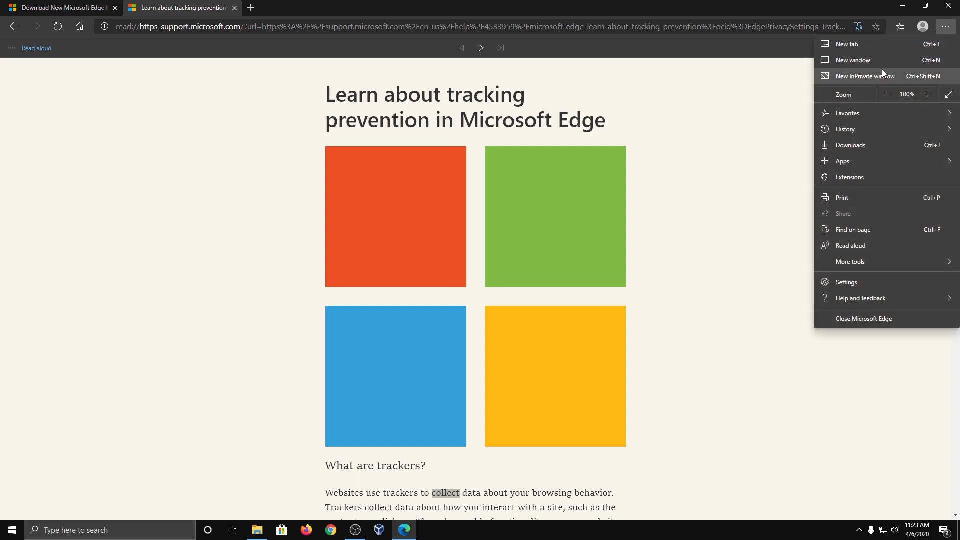
pyautogui.moveTo(757, 209)
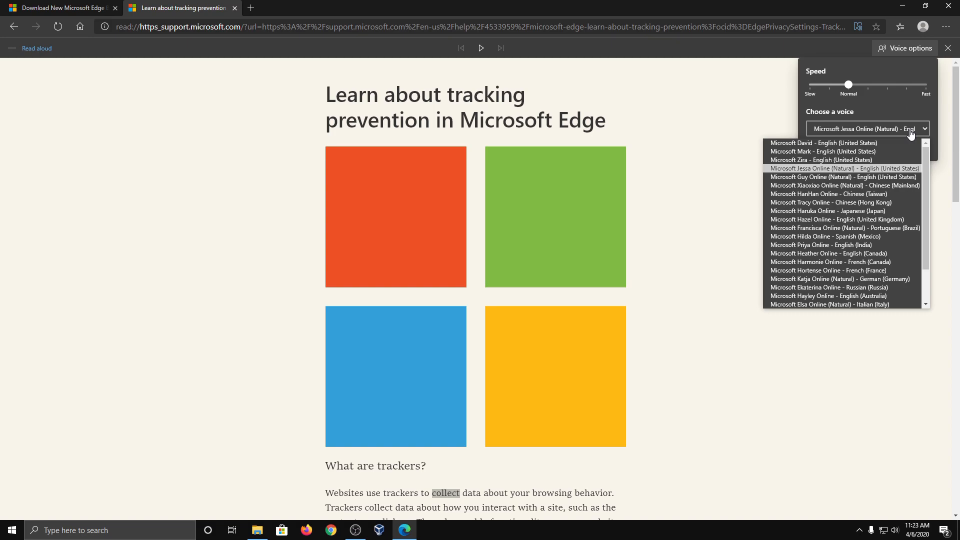
pyautogui.moveTo(842, 279)
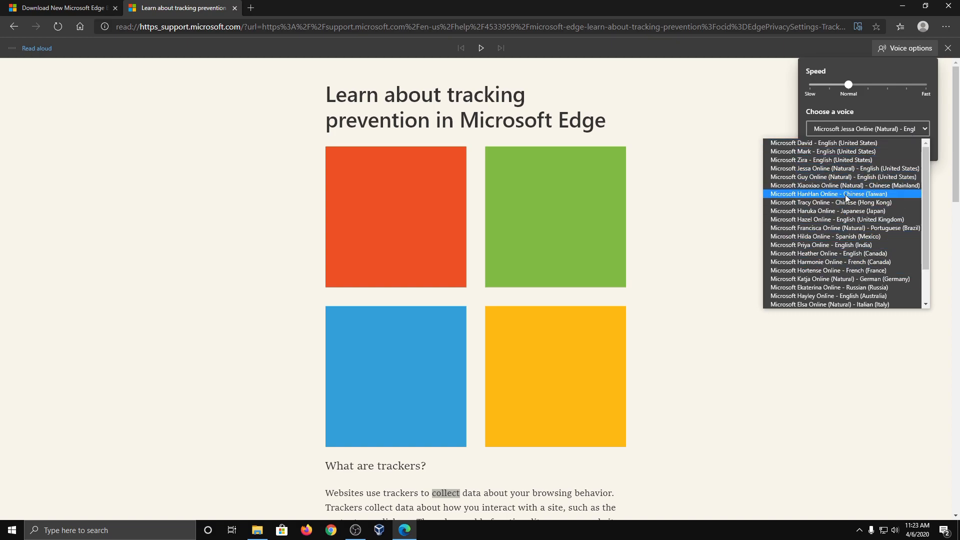
pyautogui.click(61, 8)
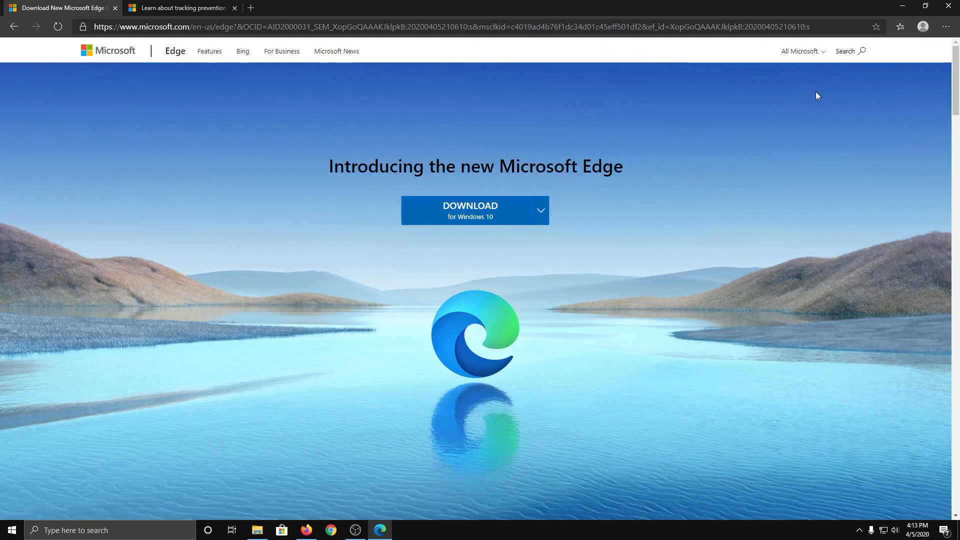
# - Visit the Extensions page and browse the Microsoft Store add-ons, then return to installed extensions
pyautogui.click(945, 26)
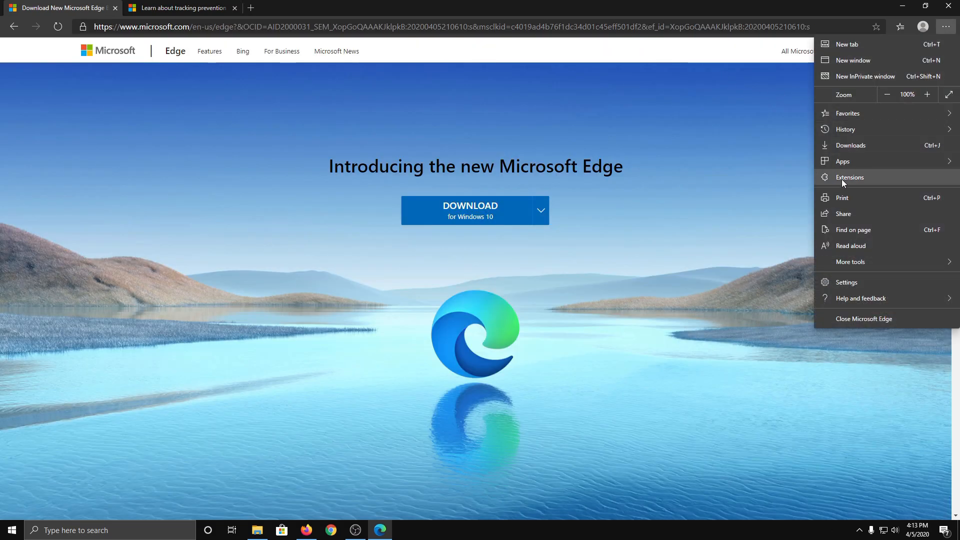
pyautogui.click(851, 177)
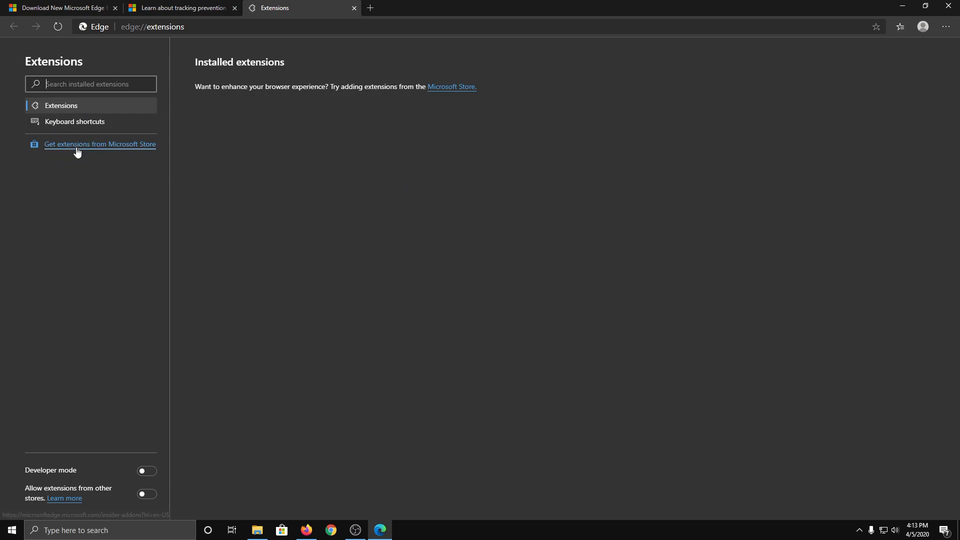
pyautogui.click(99, 144)
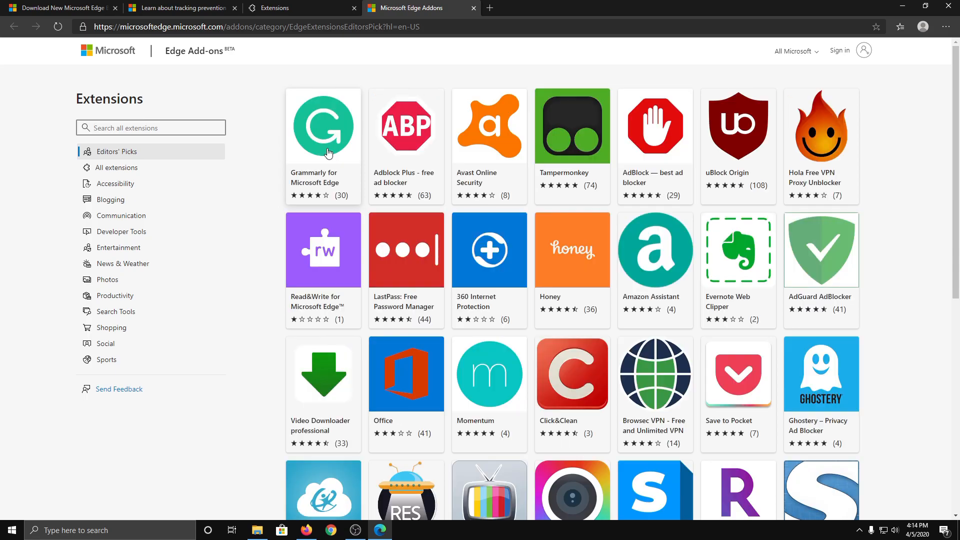
pyautogui.scroll(-3)
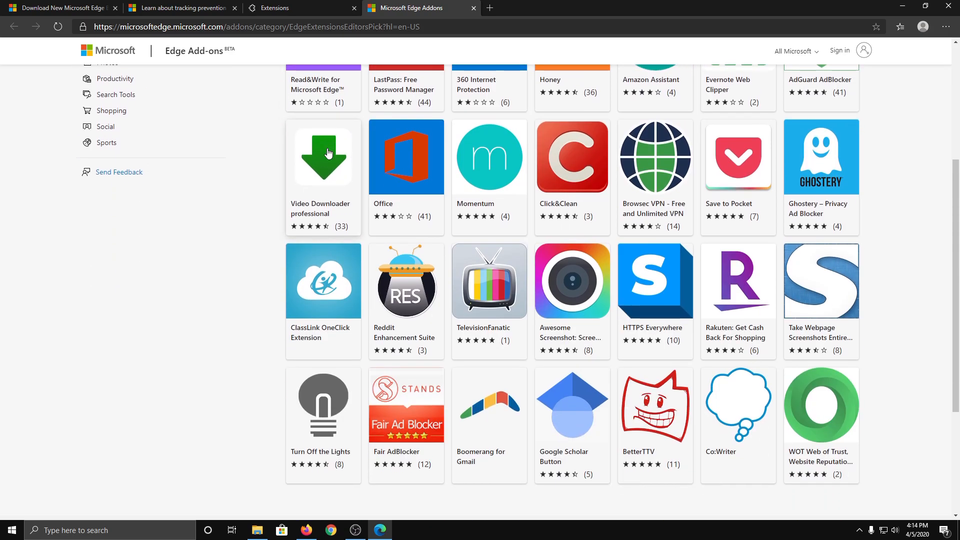
pyautogui.scroll(-3)
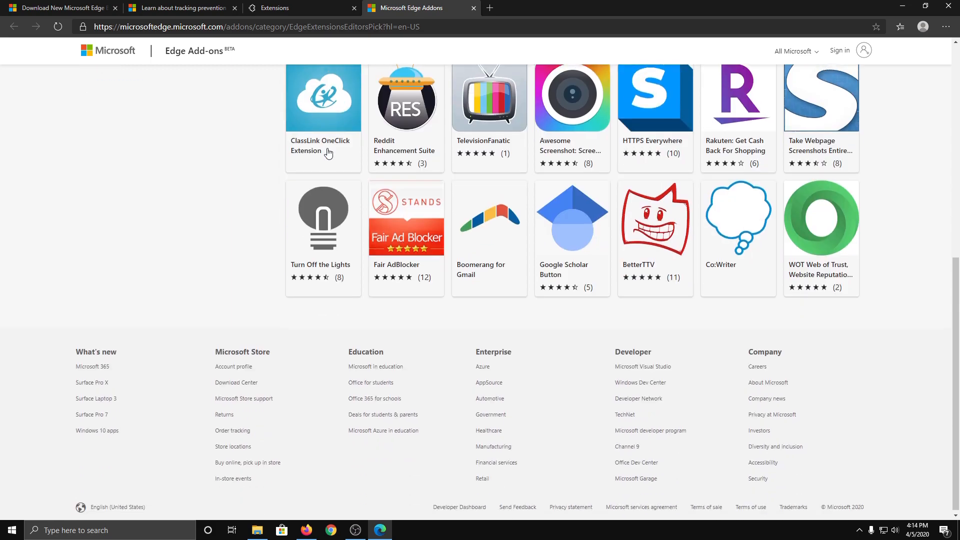
pyautogui.scroll(3)
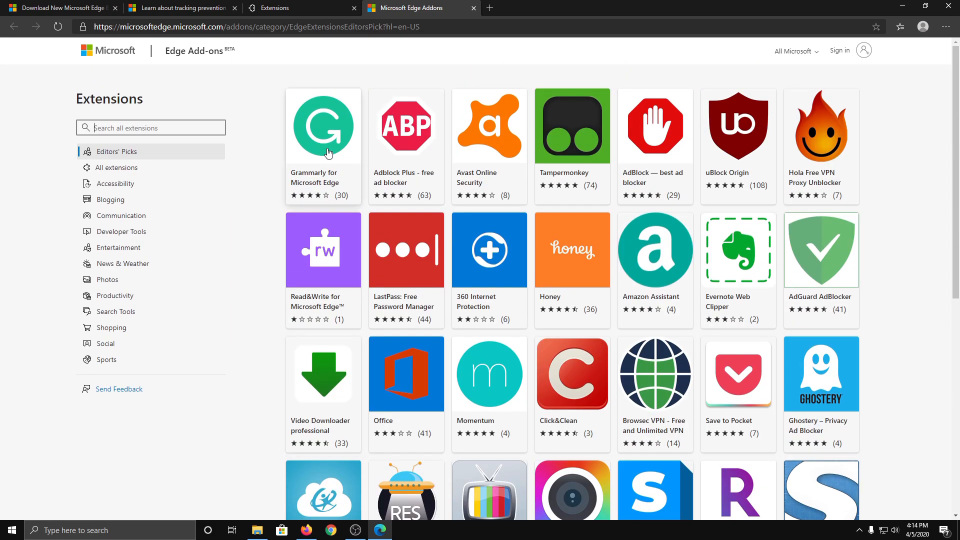
pyautogui.click(299, 8)
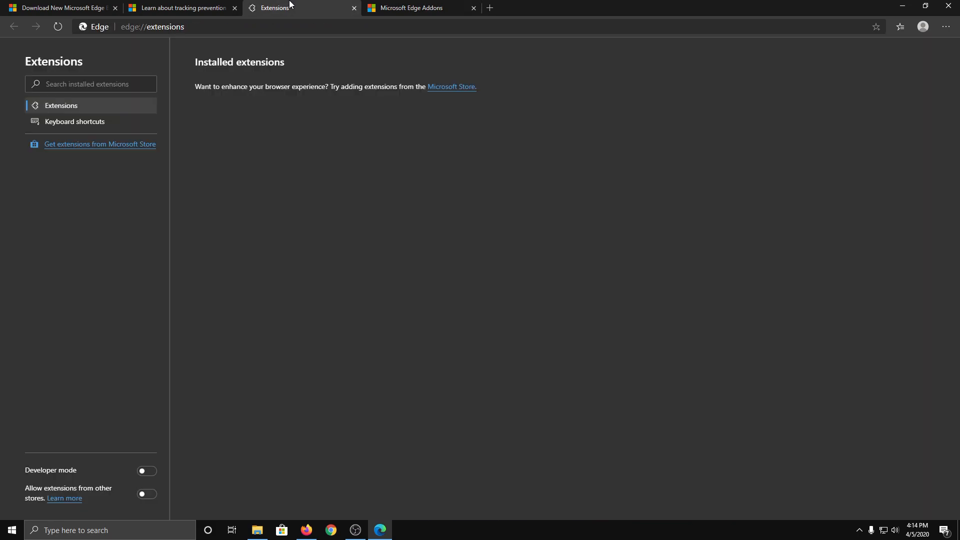
pyautogui.moveTo(103, 379)
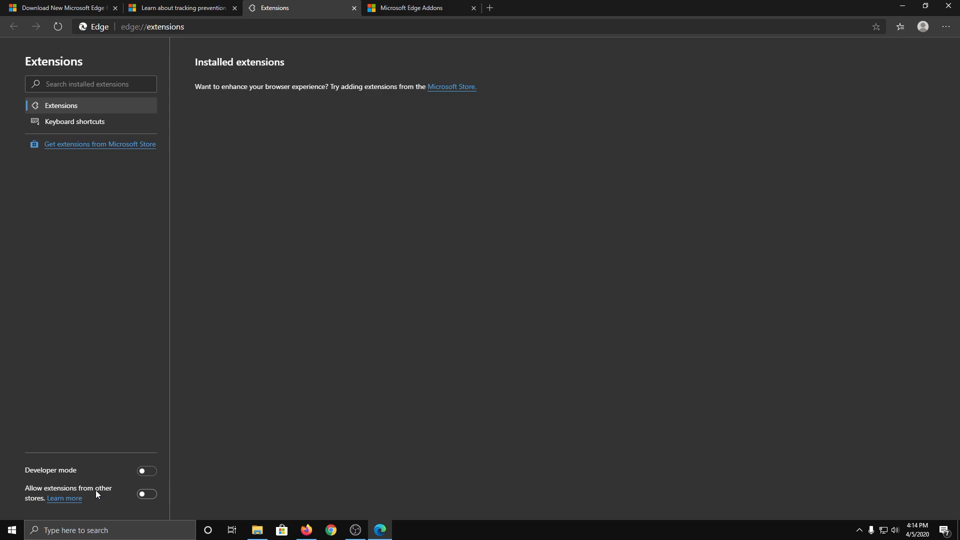
# - Allow extensions from other stores and confirm the change
pyautogui.click(146, 494)
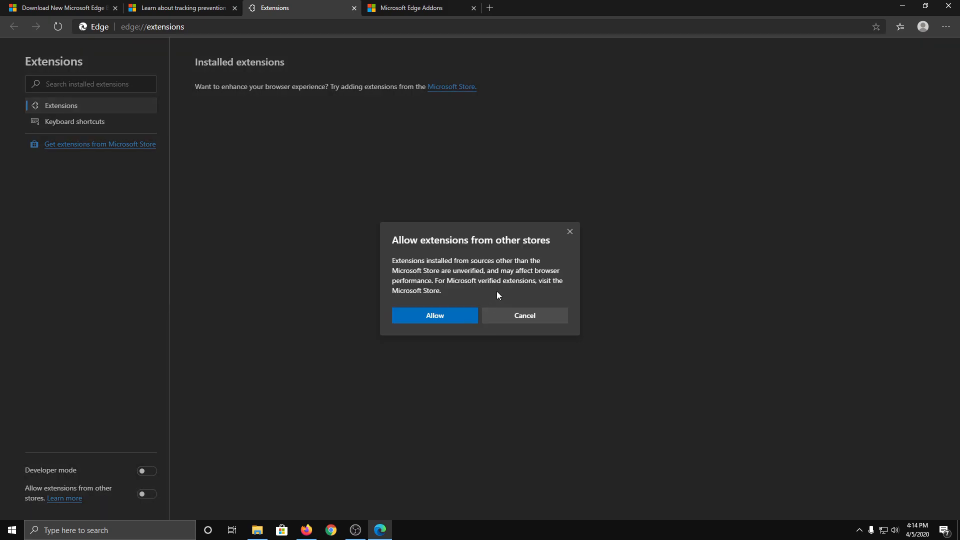
pyautogui.click(434, 316)
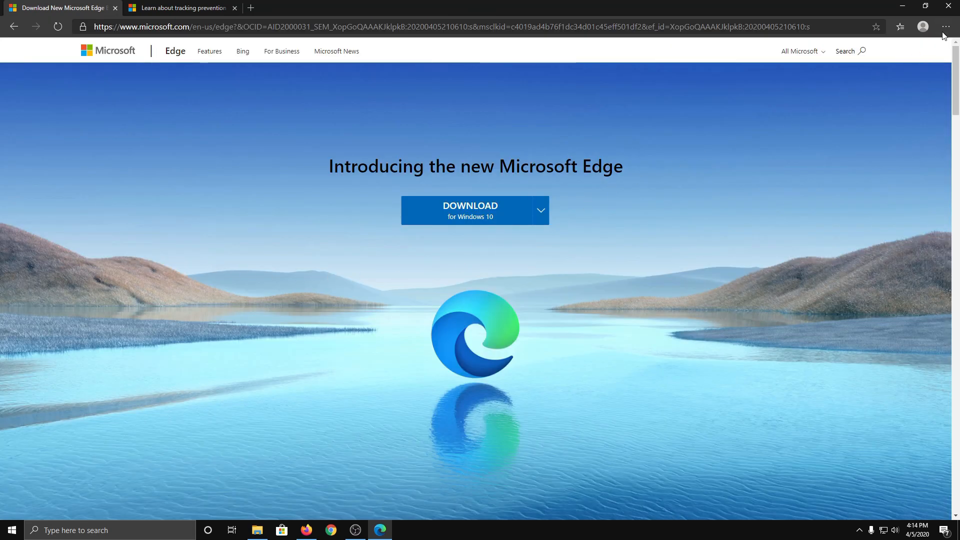
# - Show Edge's Privacy and services tracking prevention levels, then compare with Firefox's Strict protection
pyautogui.click(946, 26)
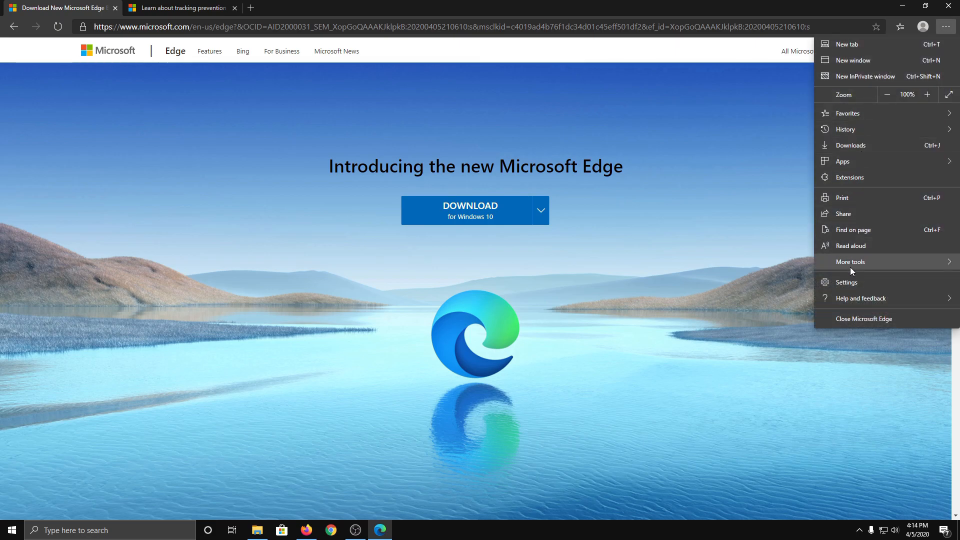
pyautogui.click(846, 283)
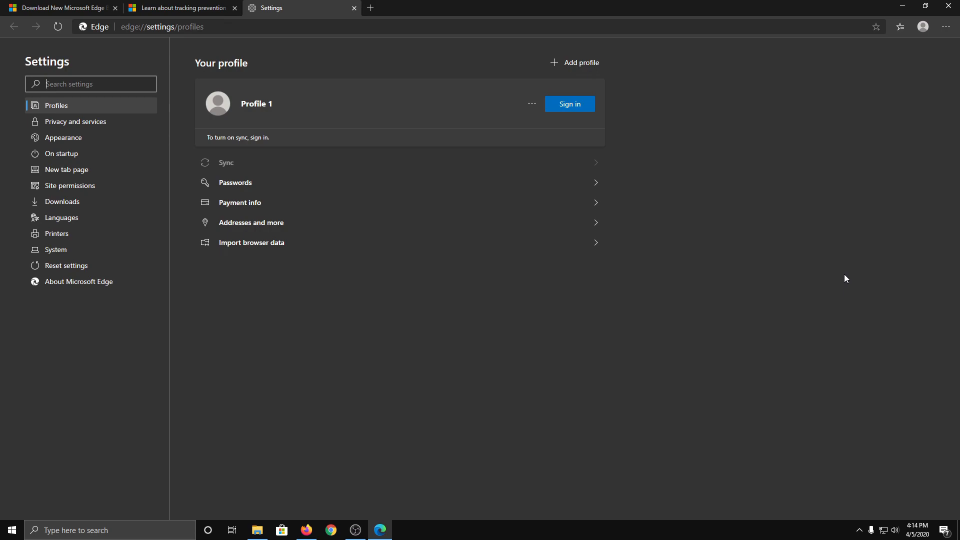
pyautogui.moveTo(254, 139)
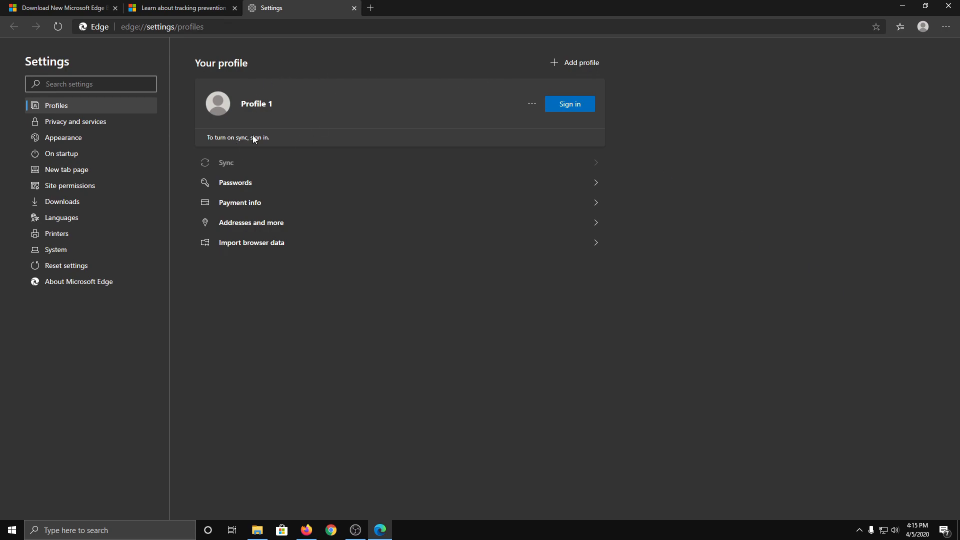
pyautogui.moveTo(362, 98)
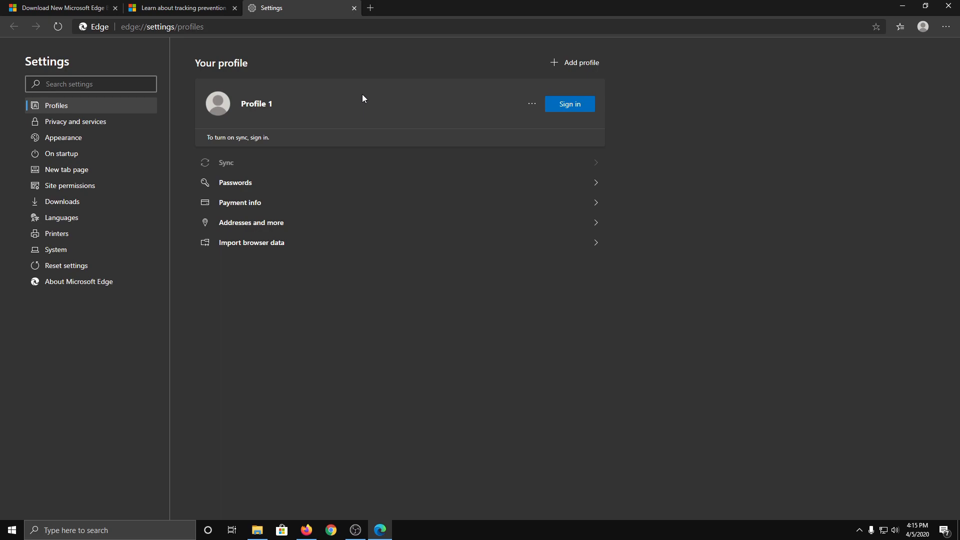
pyautogui.moveTo(88, 127)
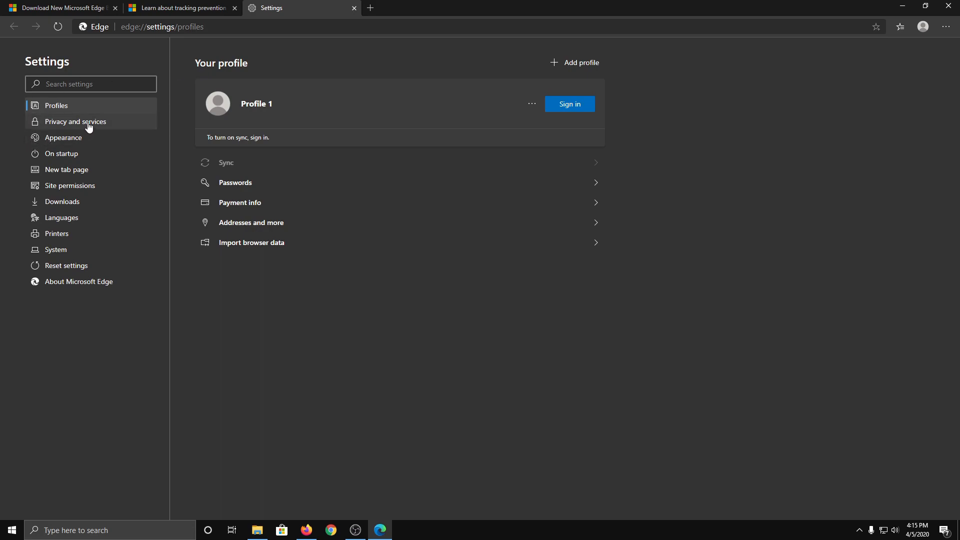
pyautogui.click(75, 121)
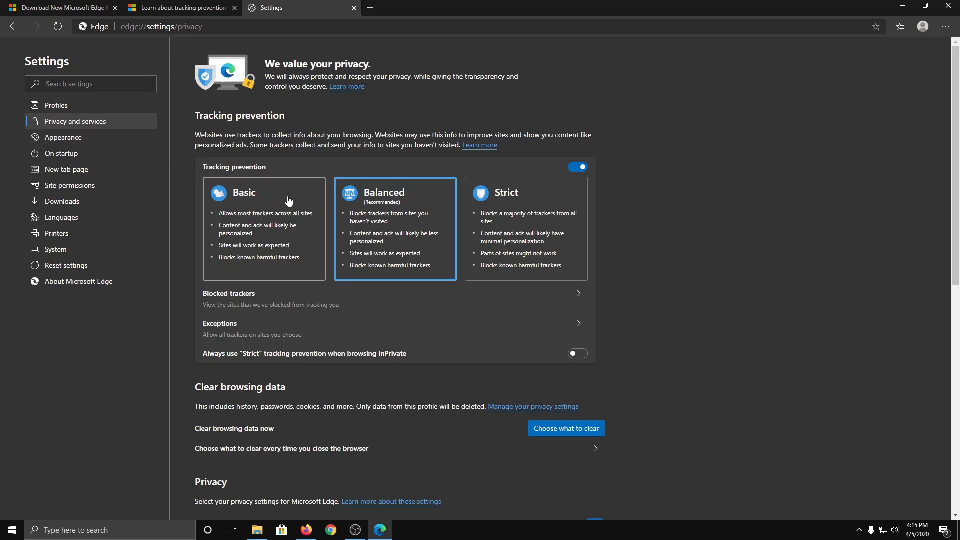
pyautogui.moveTo(453, 276)
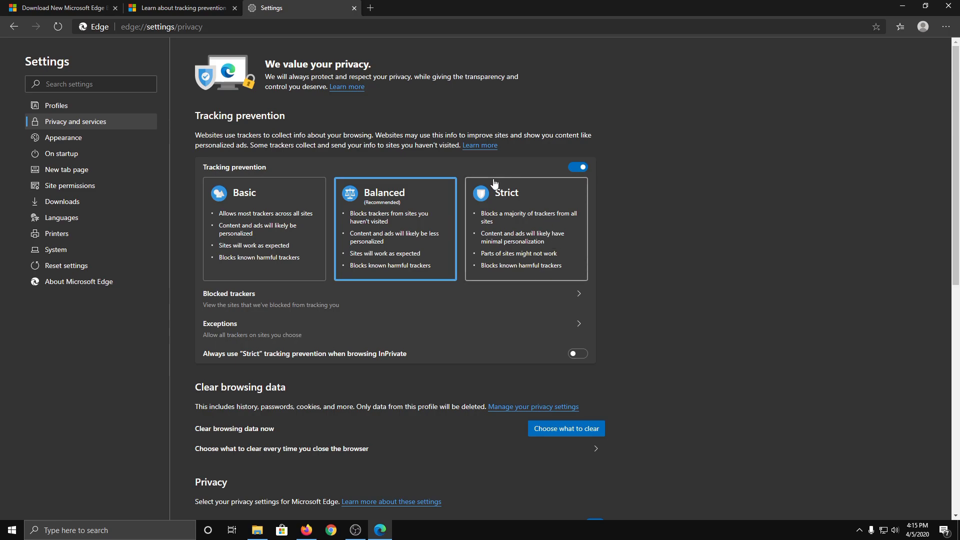
pyautogui.moveTo(681, 300)
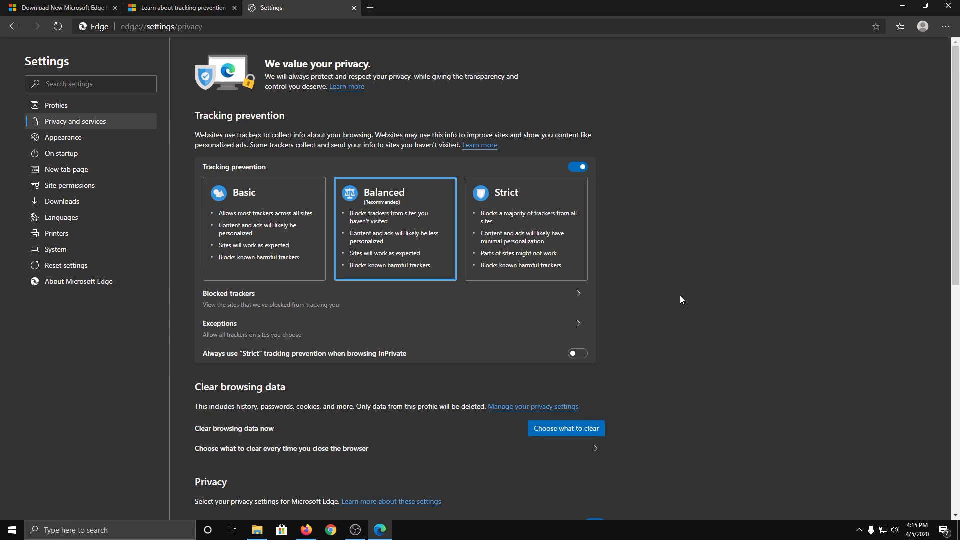
pyautogui.moveTo(737, 283)
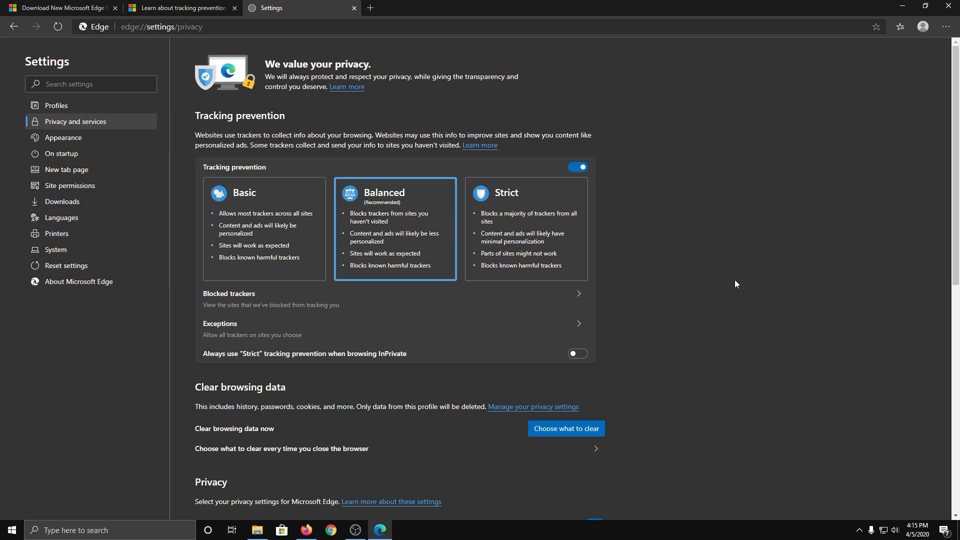
pyautogui.moveTo(577, 309)
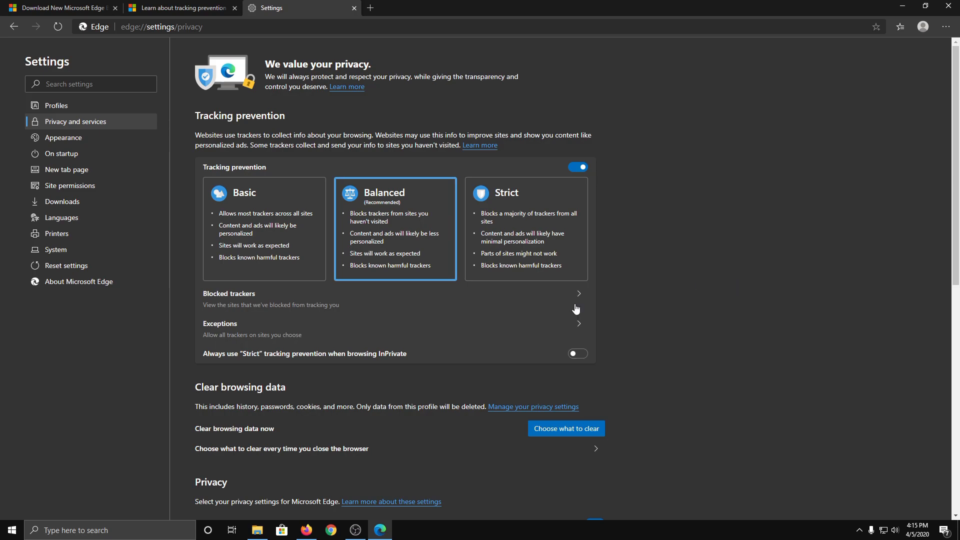
pyautogui.click(306, 530)
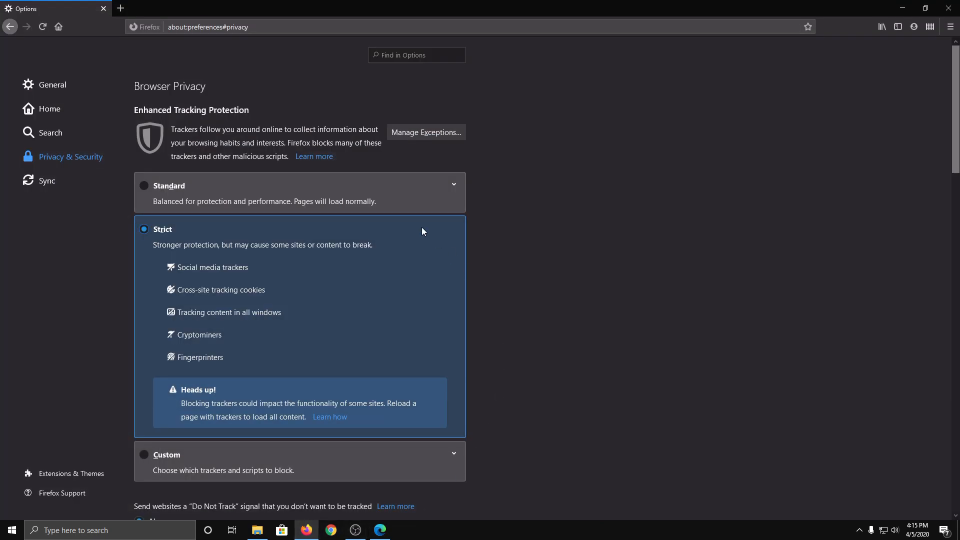
pyautogui.moveTo(195, 204)
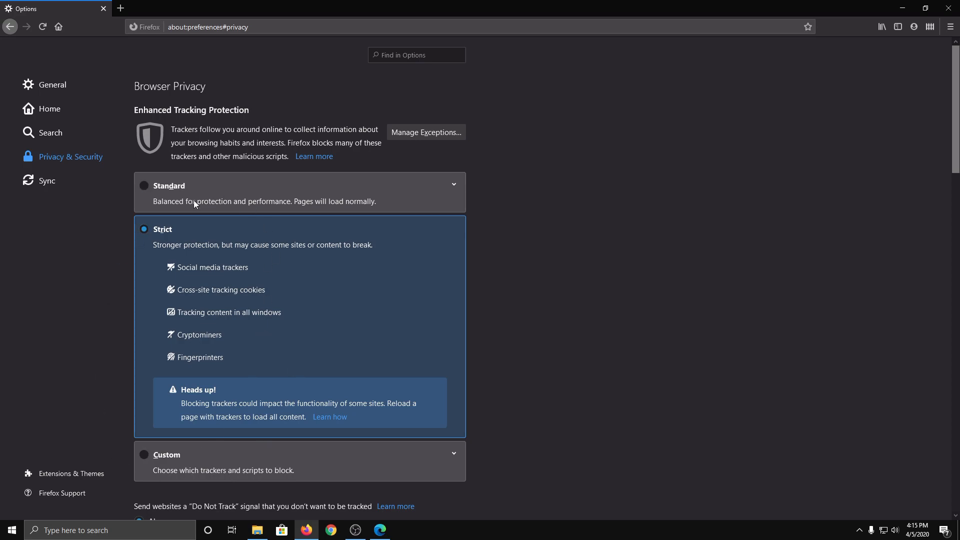
pyautogui.moveTo(841, 96)
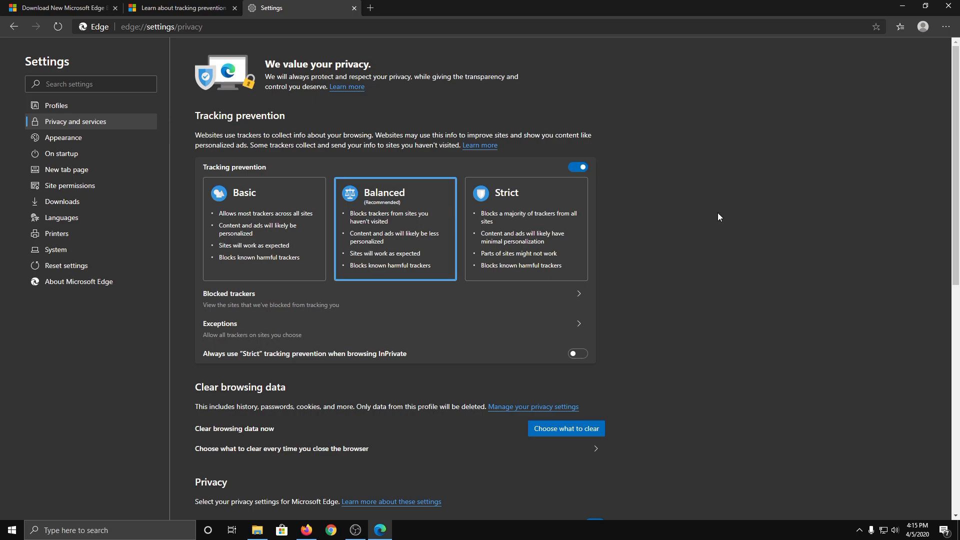
pyautogui.moveTo(411, 271)
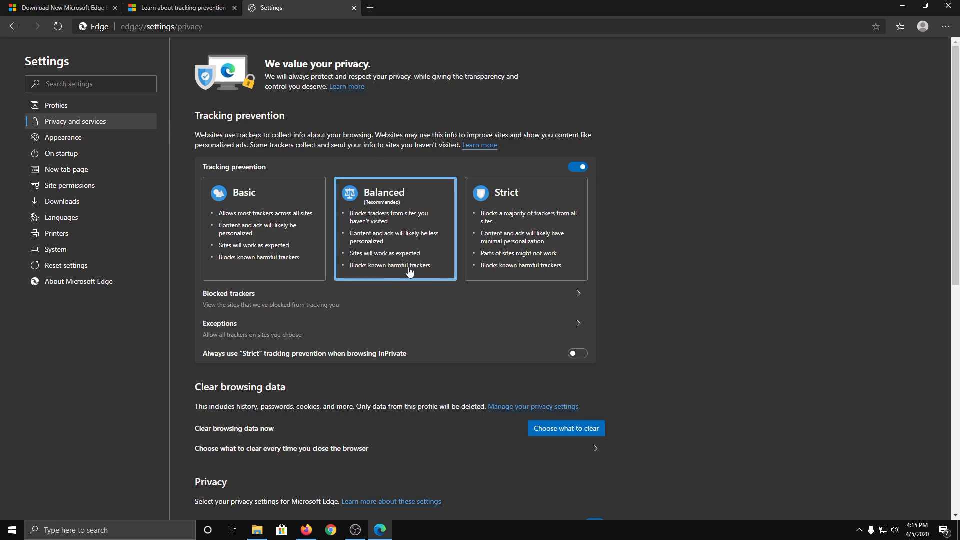
# - Enable 'Always use Strict tracking prevention when browsing InPrivate' while keeping Balanced for normal browsing
pyautogui.click(576, 354)
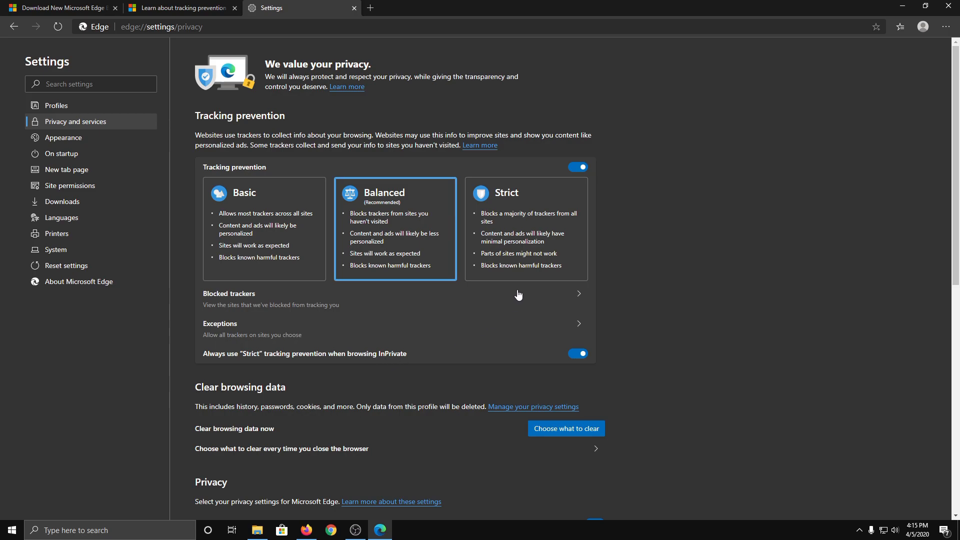
pyautogui.click(525, 228)
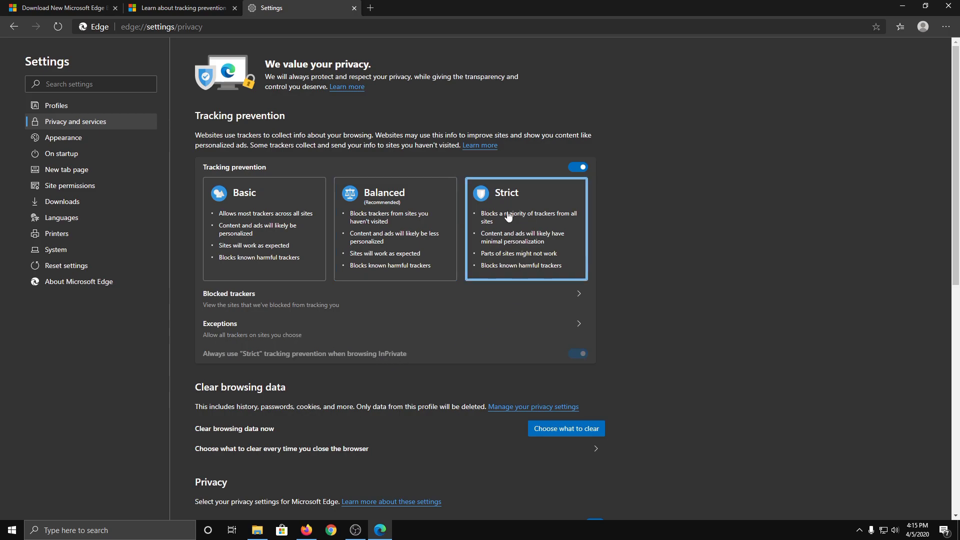
pyautogui.moveTo(517, 261)
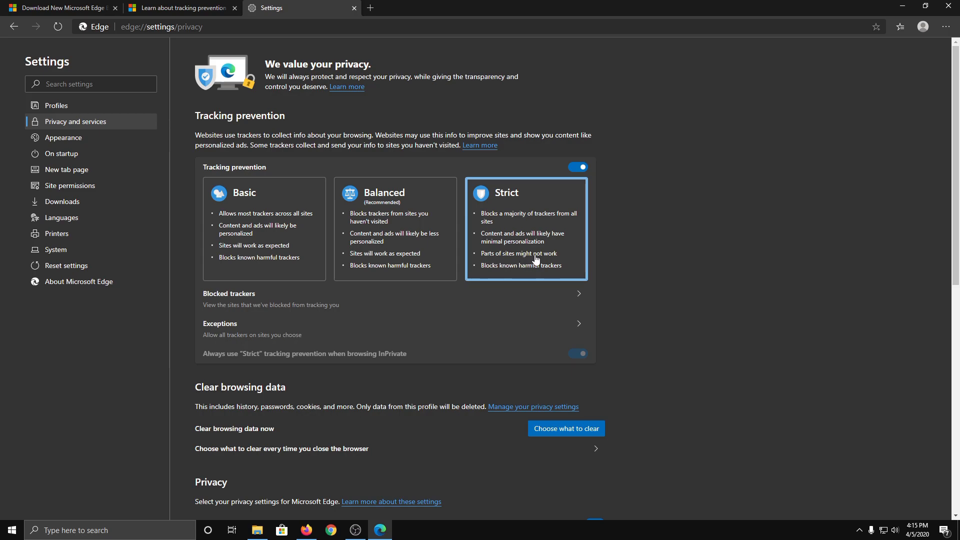
pyautogui.moveTo(533, 254)
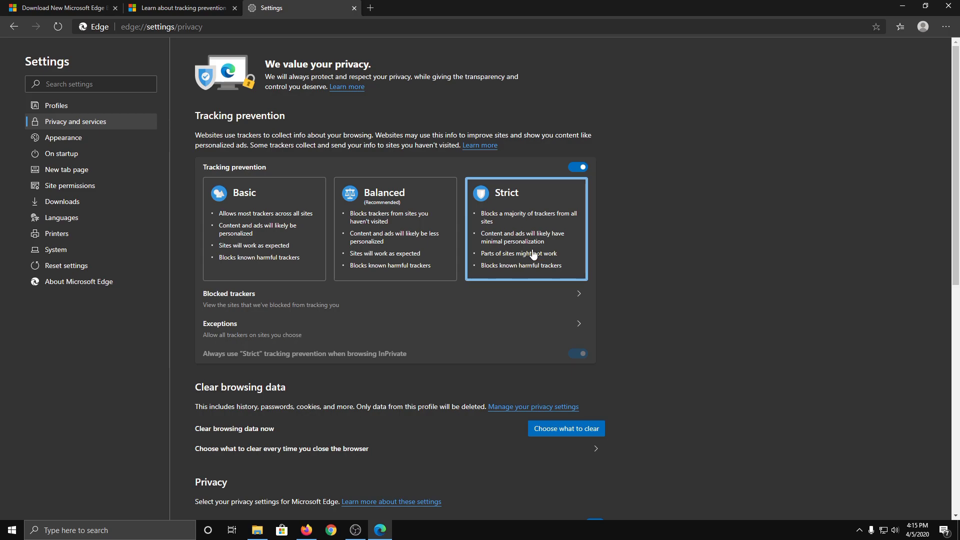
pyautogui.moveTo(388, 202)
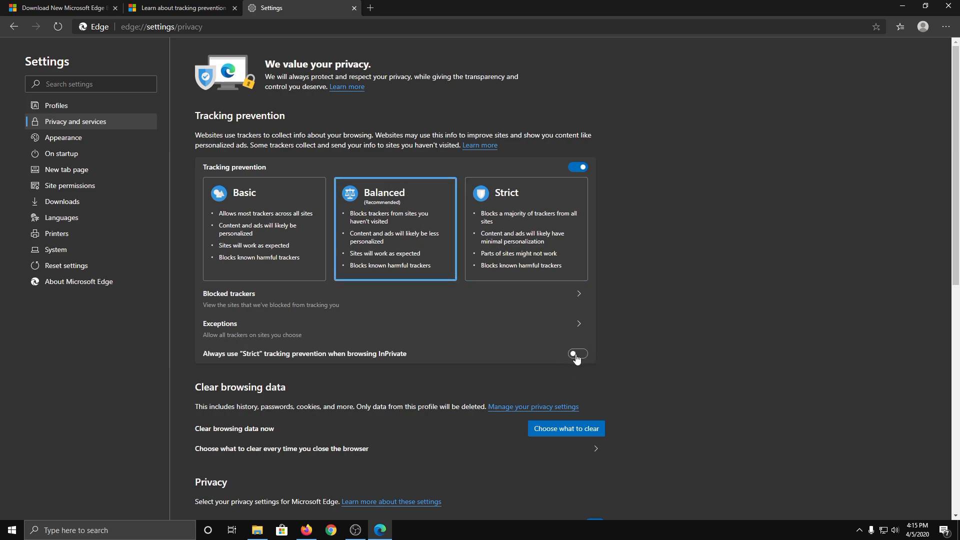
pyautogui.click(577, 353)
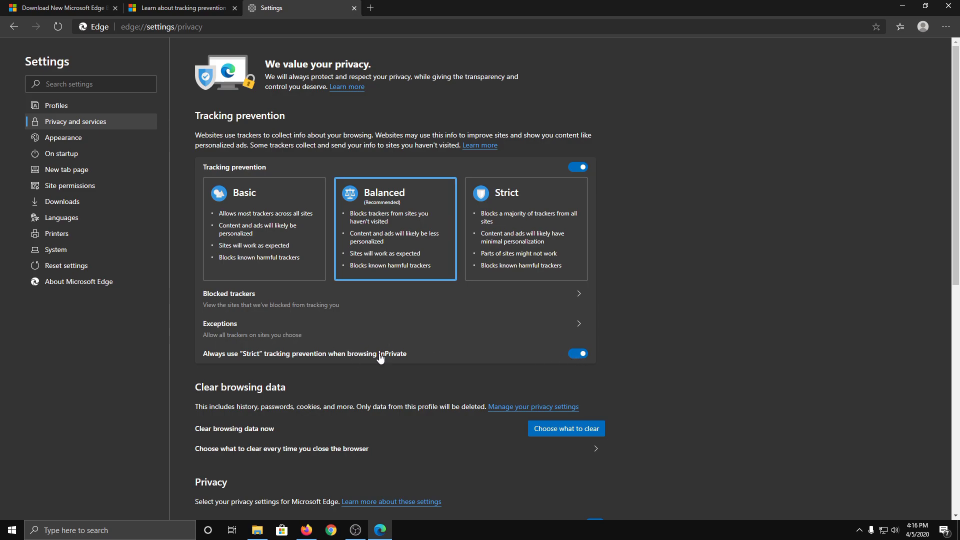
# - Under Services, switch on 'Block potentially unwanted apps' alongside SmartScreen
pyautogui.scroll(-3)
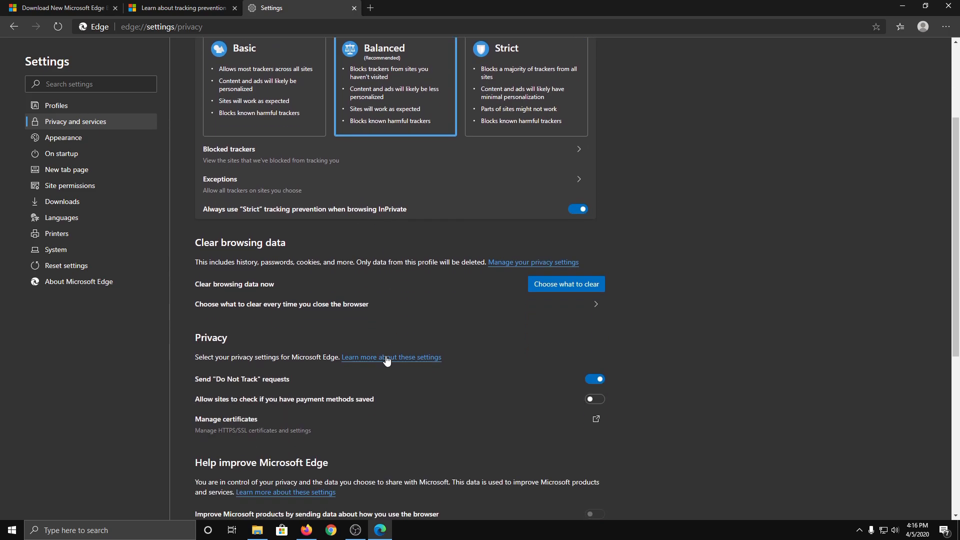
pyautogui.scroll(-3)
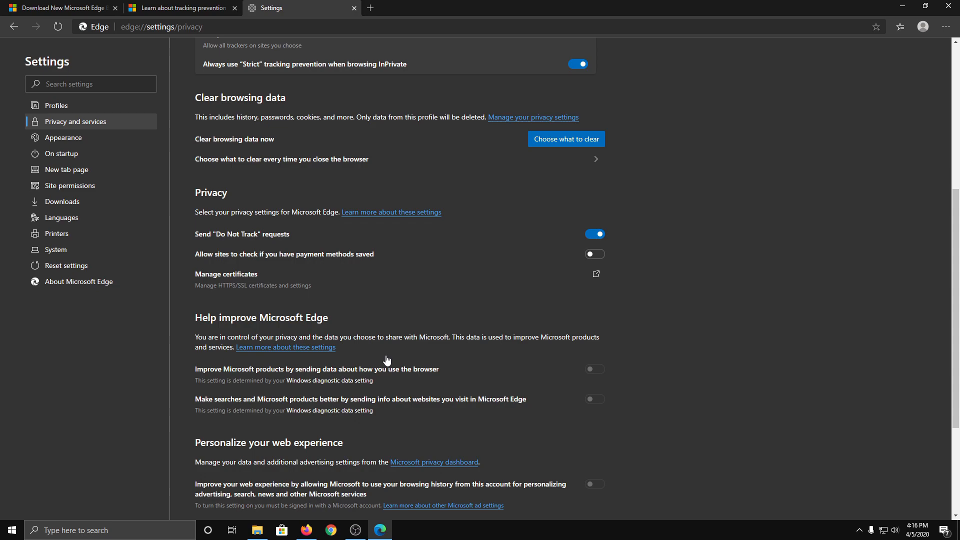
pyautogui.scroll(-3)
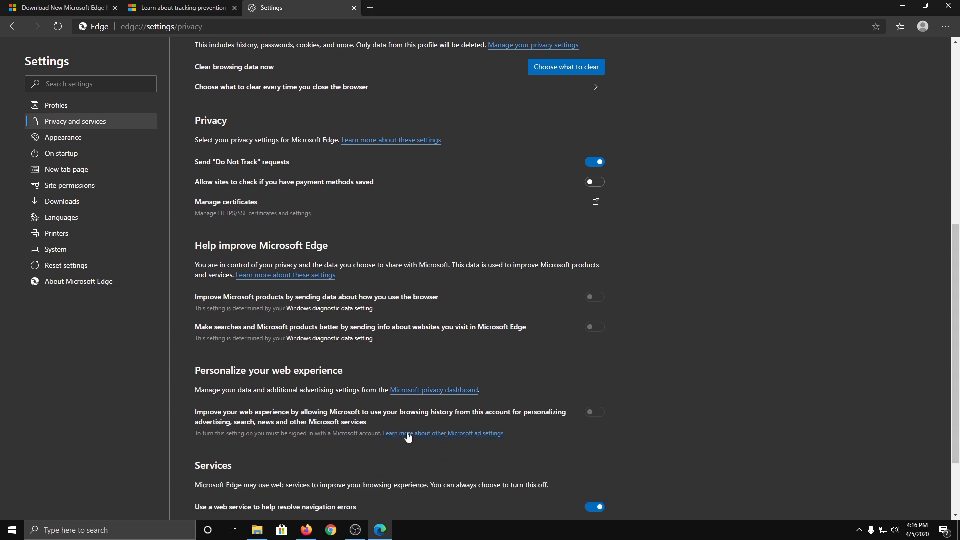
pyautogui.moveTo(347, 332)
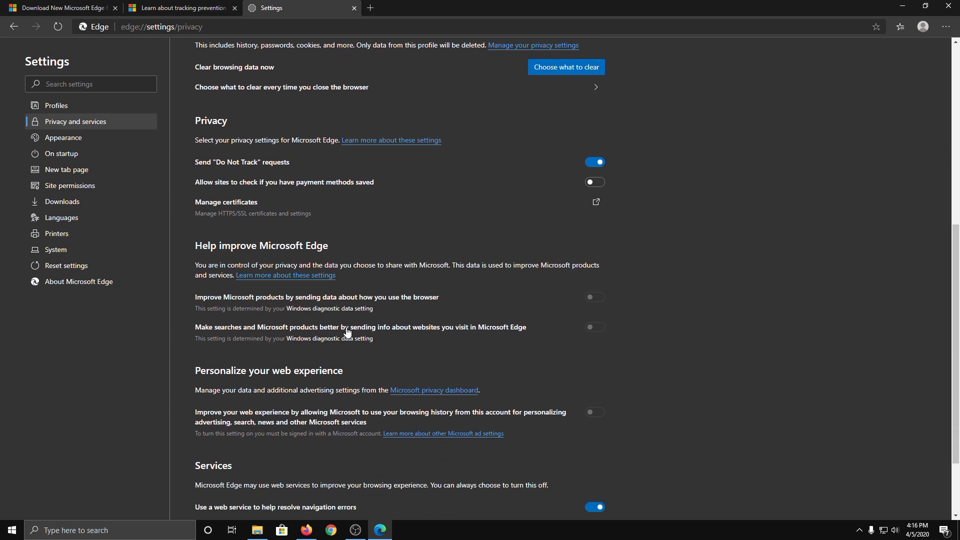
pyautogui.scroll(-3)
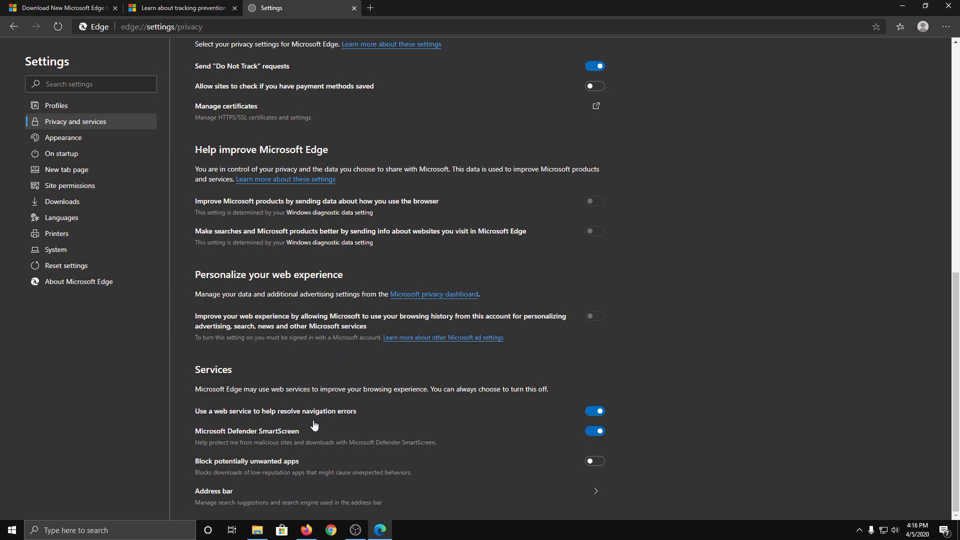
pyautogui.moveTo(286, 438)
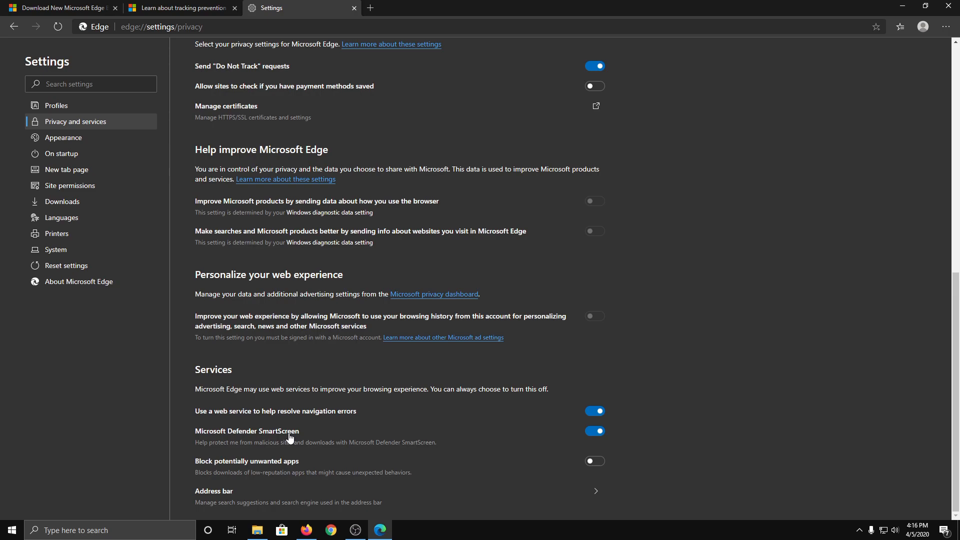
pyautogui.moveTo(249, 443)
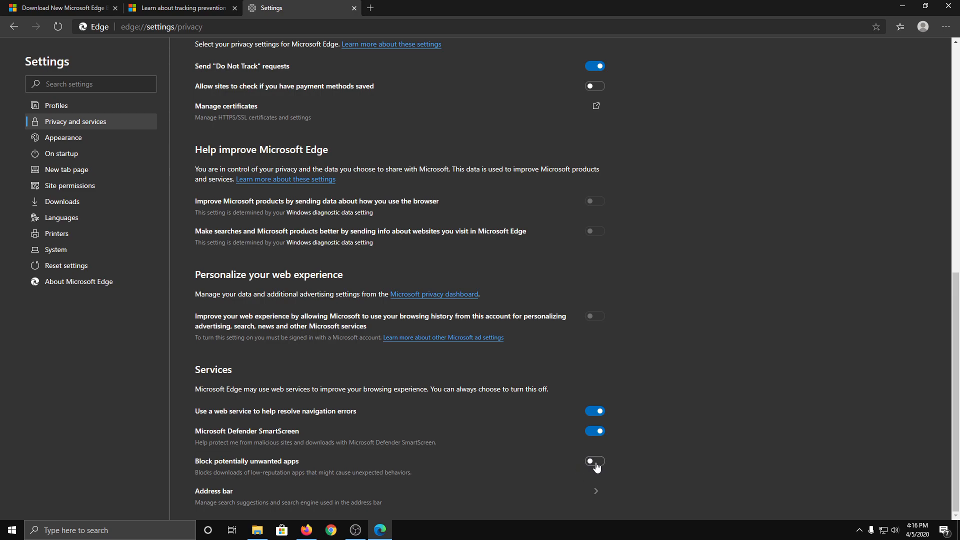
pyautogui.click(595, 460)
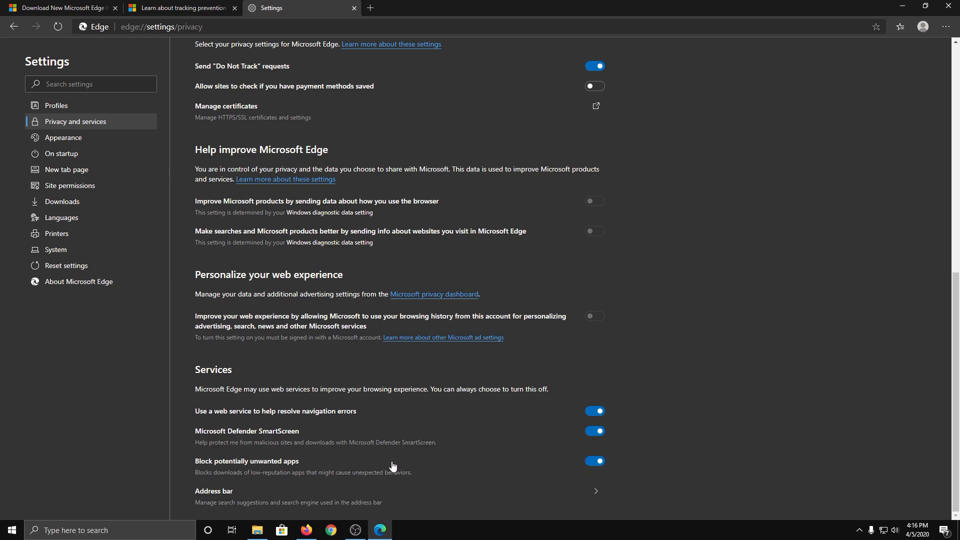
pyautogui.moveTo(214, 509)
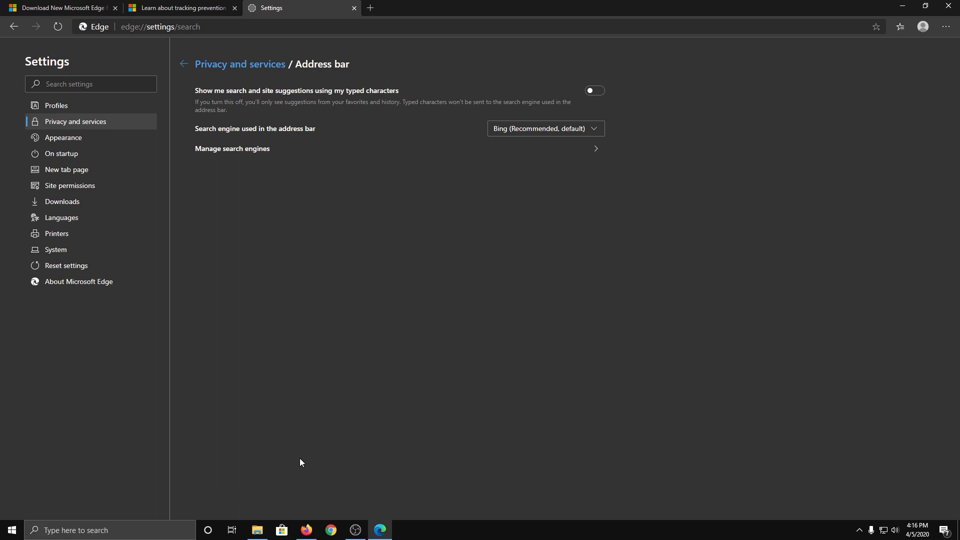
# - Review the address-bar search engines, keep Bing, and move to the Appearance settings
pyautogui.click(544, 128)
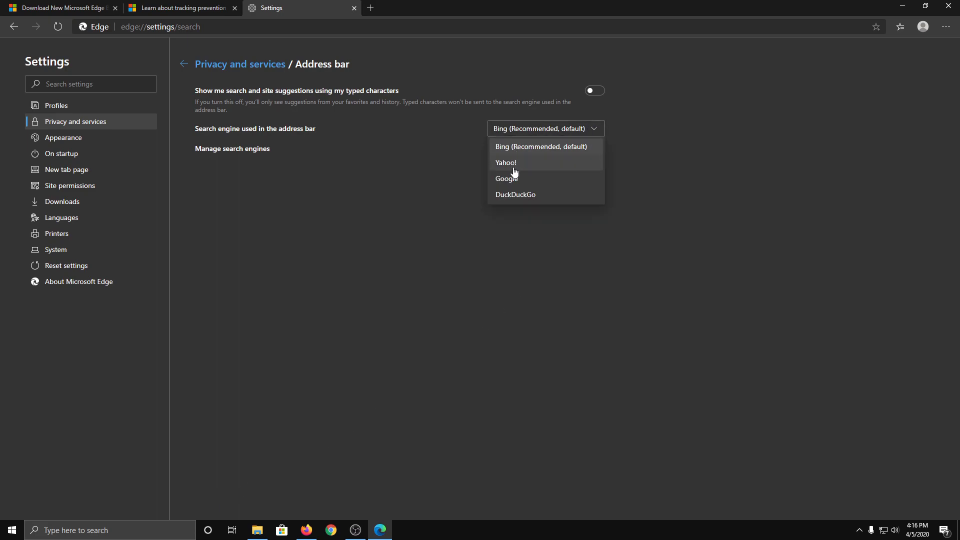
pyautogui.moveTo(514, 196)
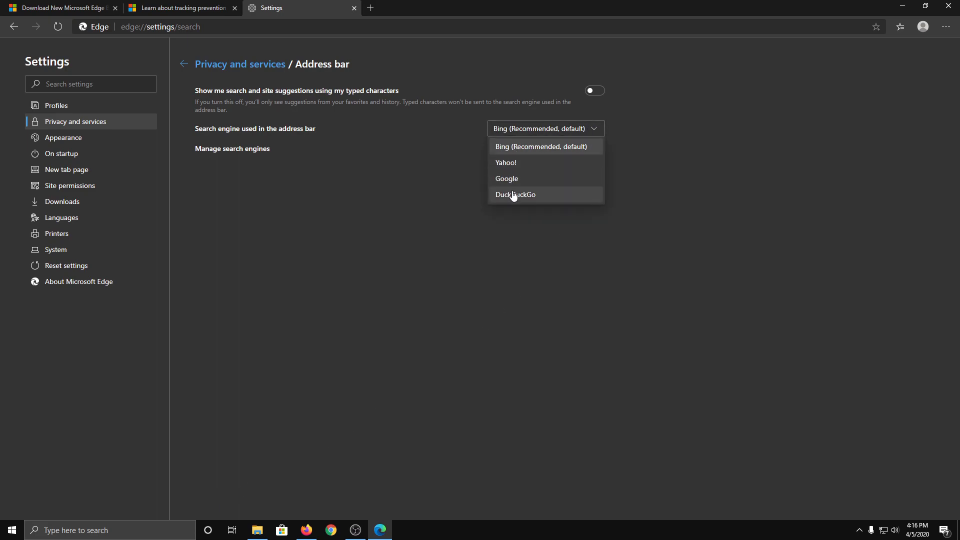
pyautogui.moveTo(511, 152)
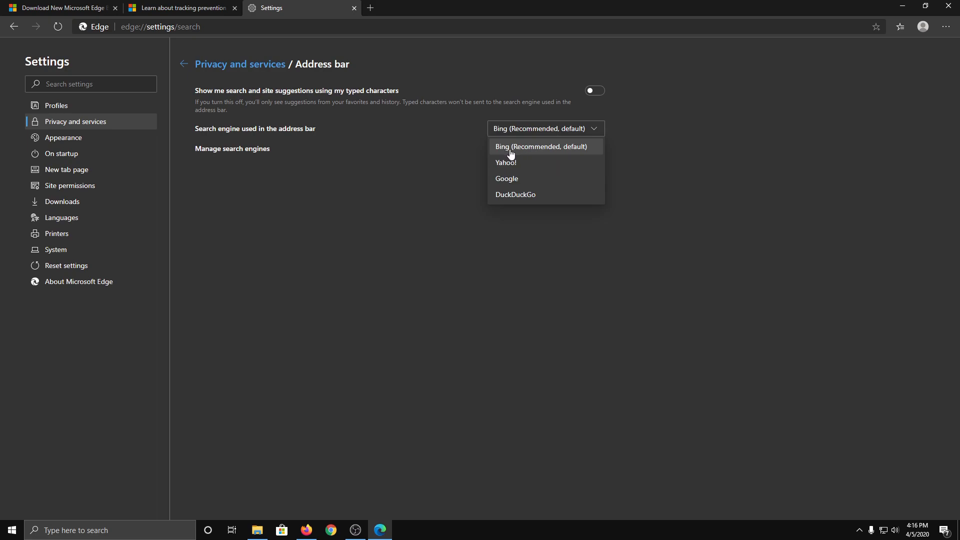
pyautogui.moveTo(495, 177)
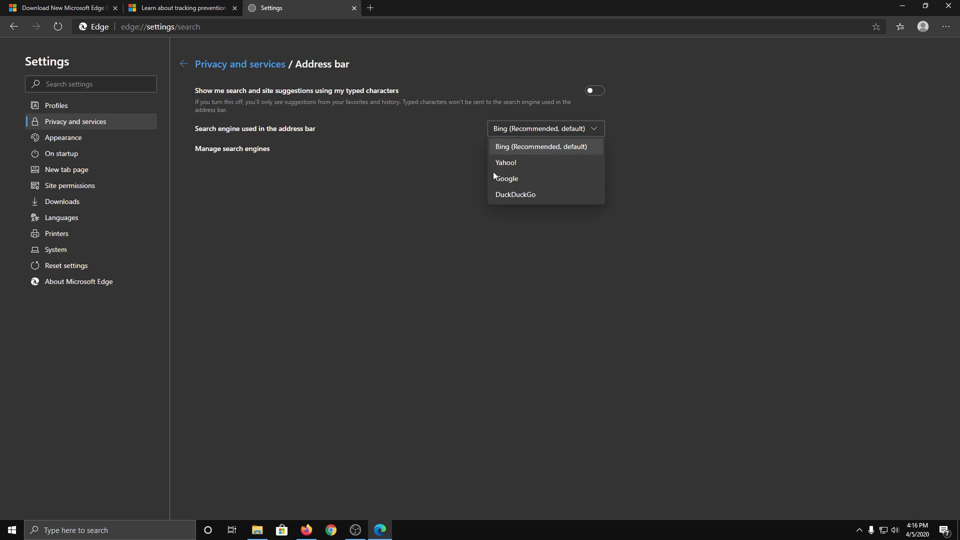
pyautogui.moveTo(458, 164)
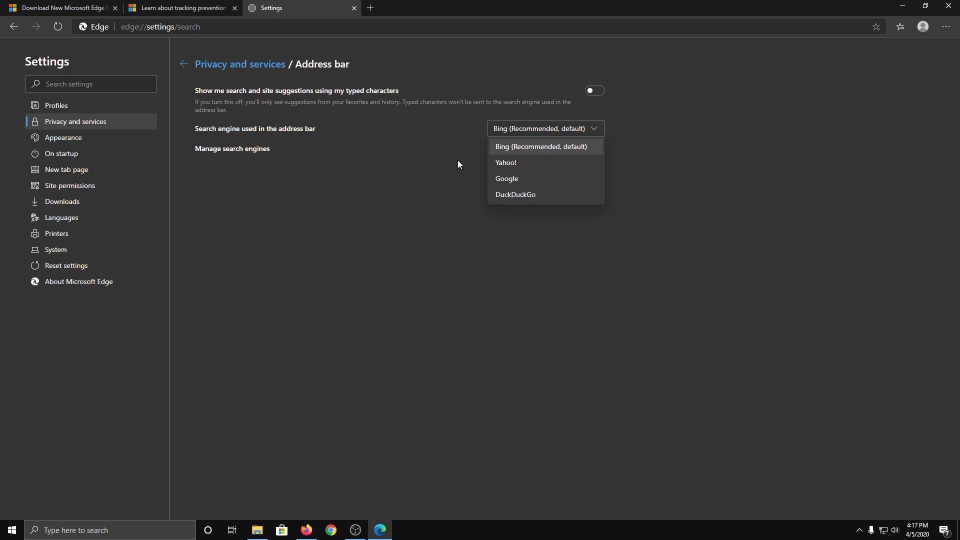
pyautogui.click(63, 137)
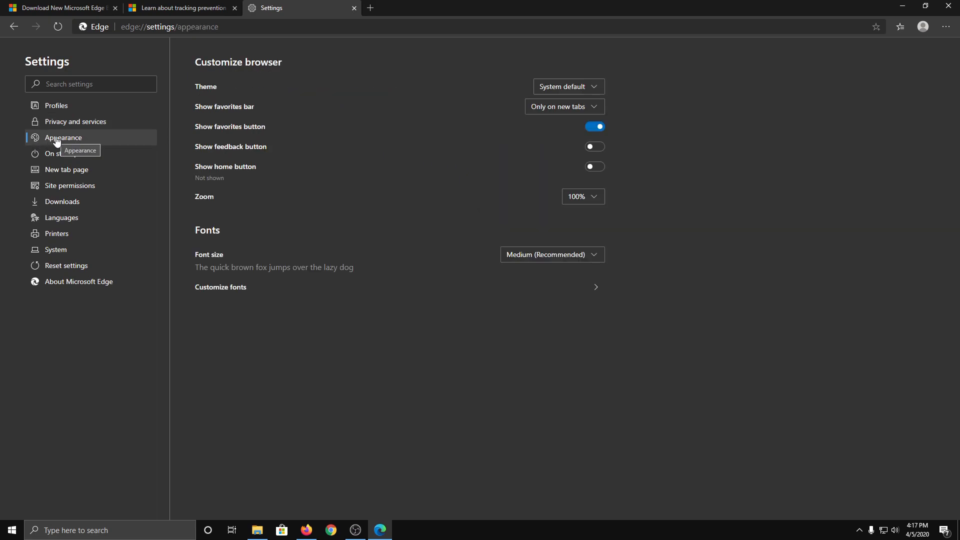
# - Turn on Show home button and choose the Enter URL option for it
pyautogui.click(568, 86)
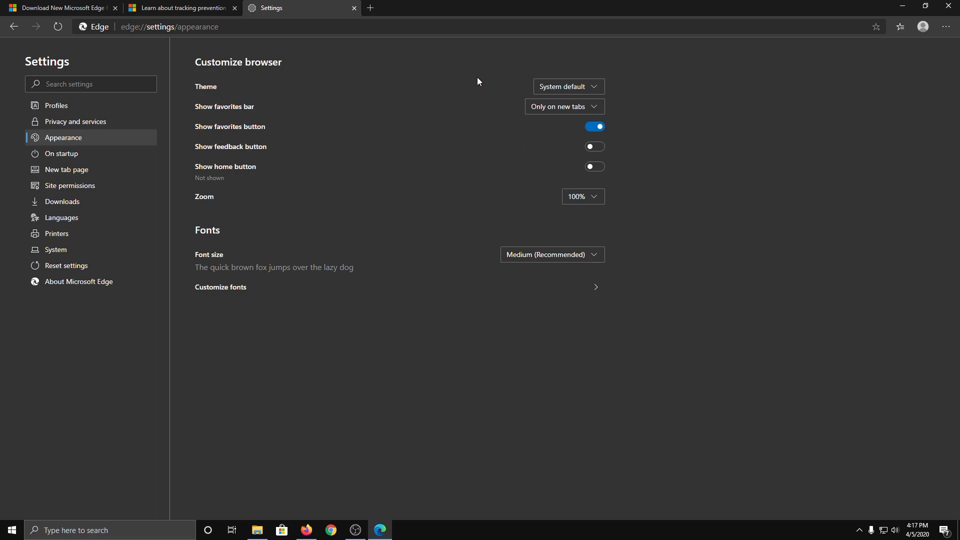
pyautogui.moveTo(198, 173)
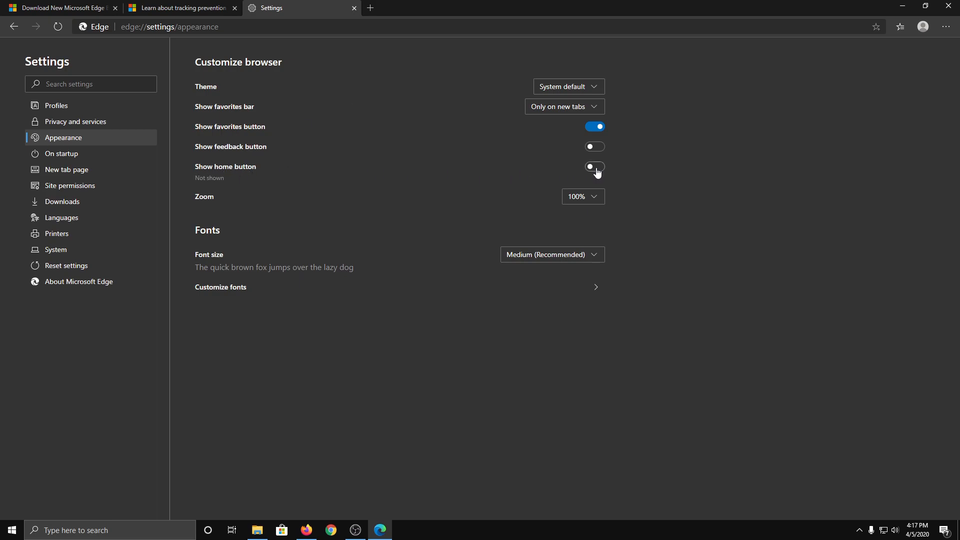
pyautogui.click(594, 167)
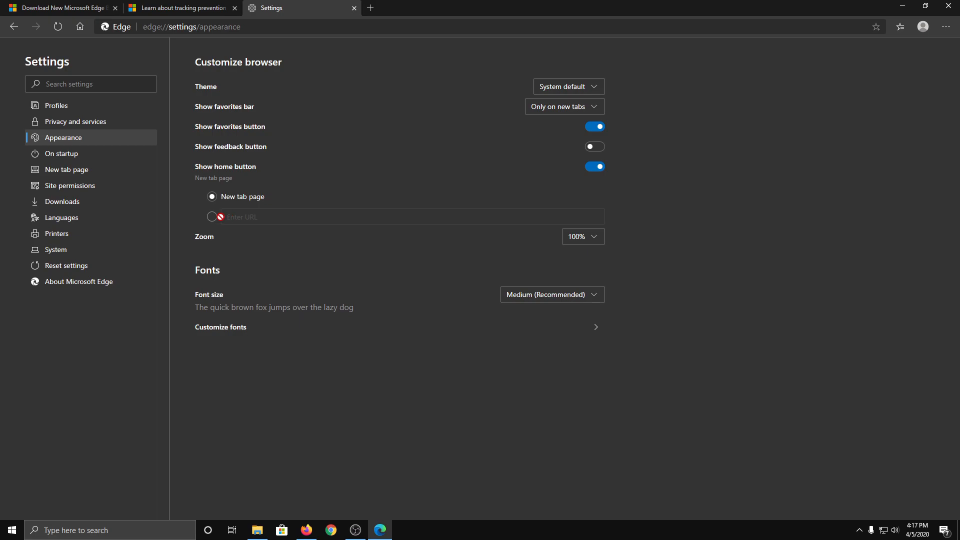
pyautogui.click(213, 217)
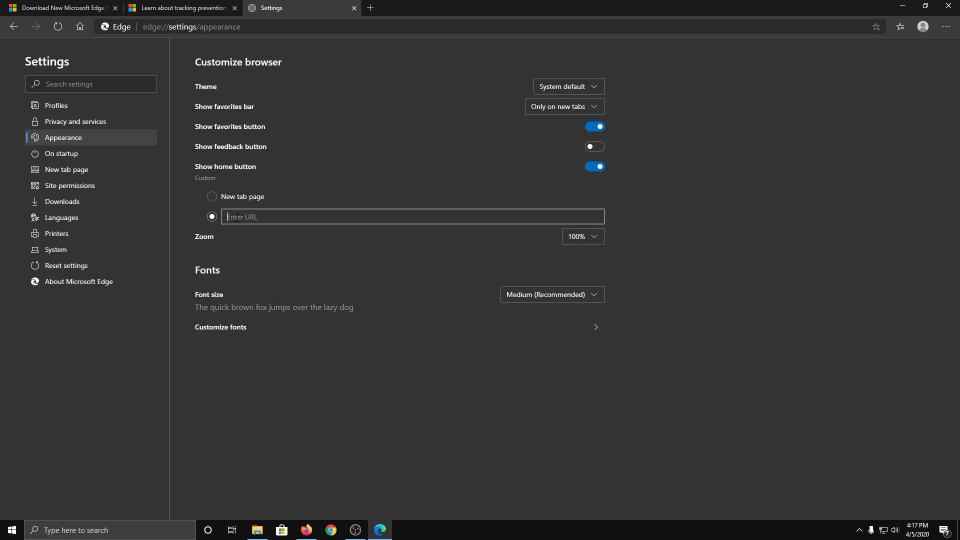
pyautogui.moveTo(113, 167)
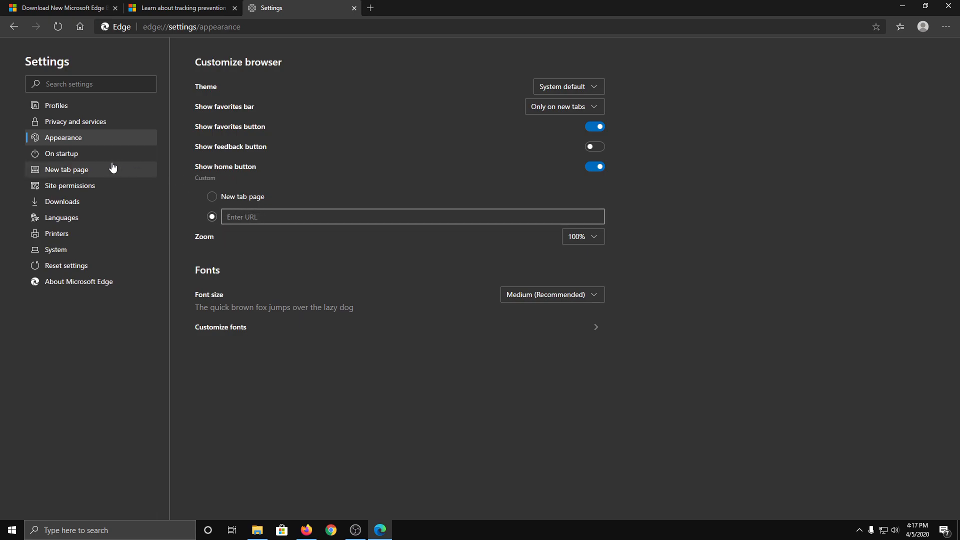
# - Set On startup to 'Open a specific page or pages', then move to the New tab page settings
pyautogui.click(61, 154)
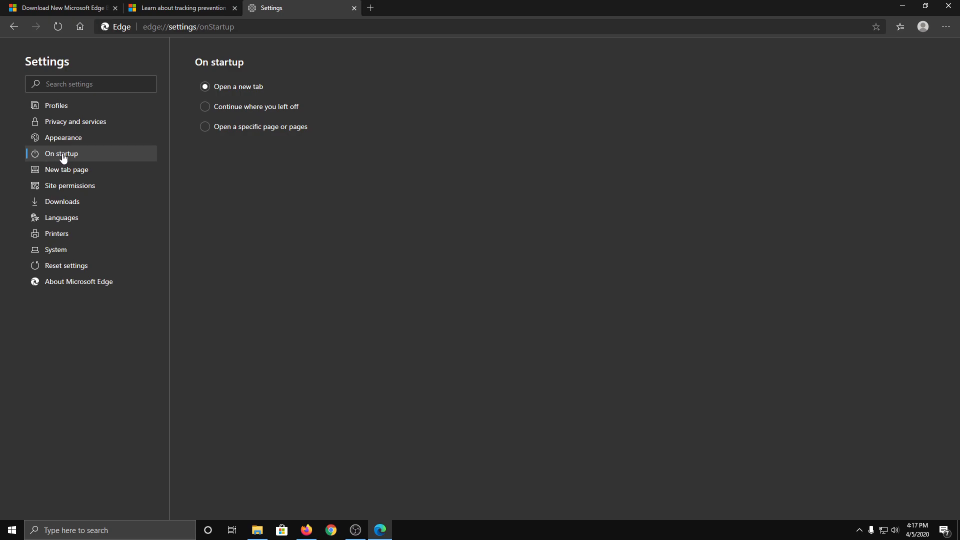
pyautogui.moveTo(204, 127)
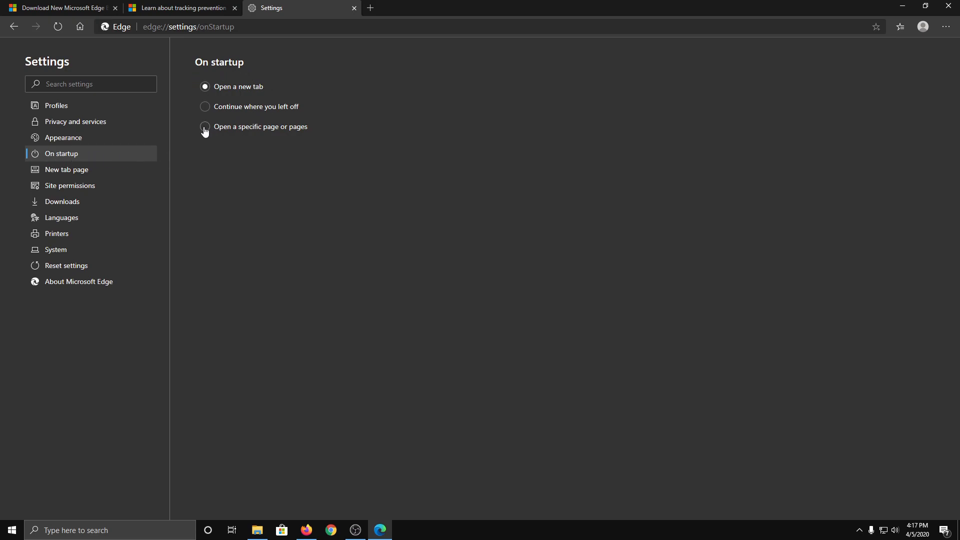
pyautogui.click(204, 127)
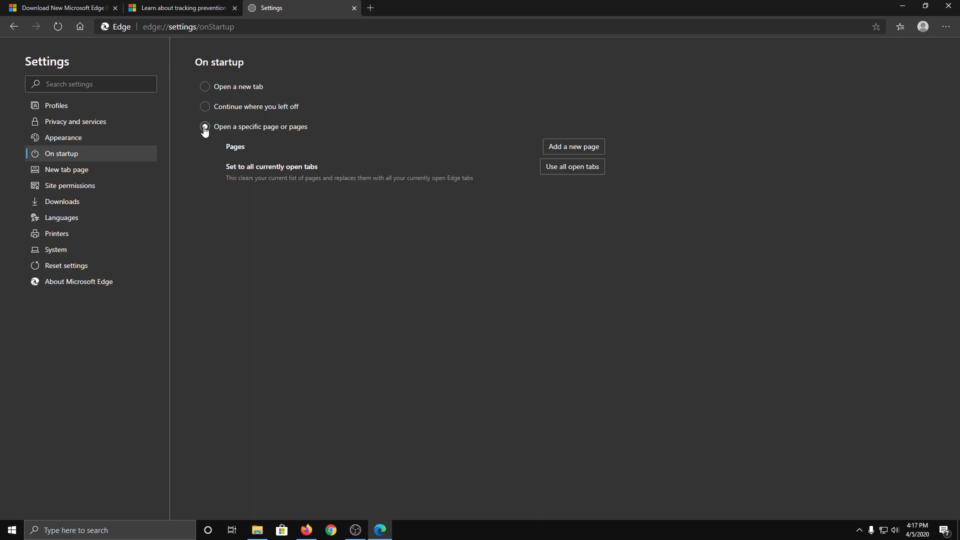
pyautogui.click(205, 128)
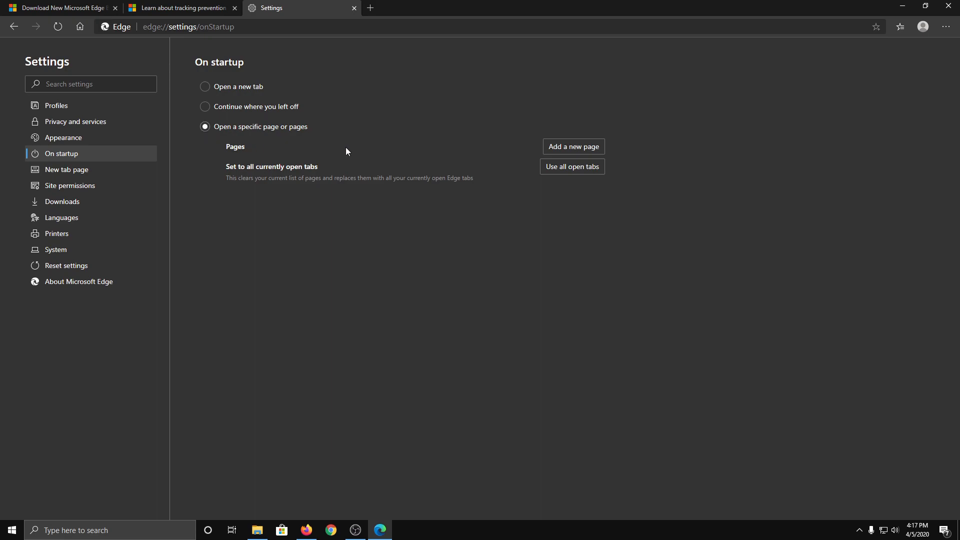
pyautogui.moveTo(572, 146)
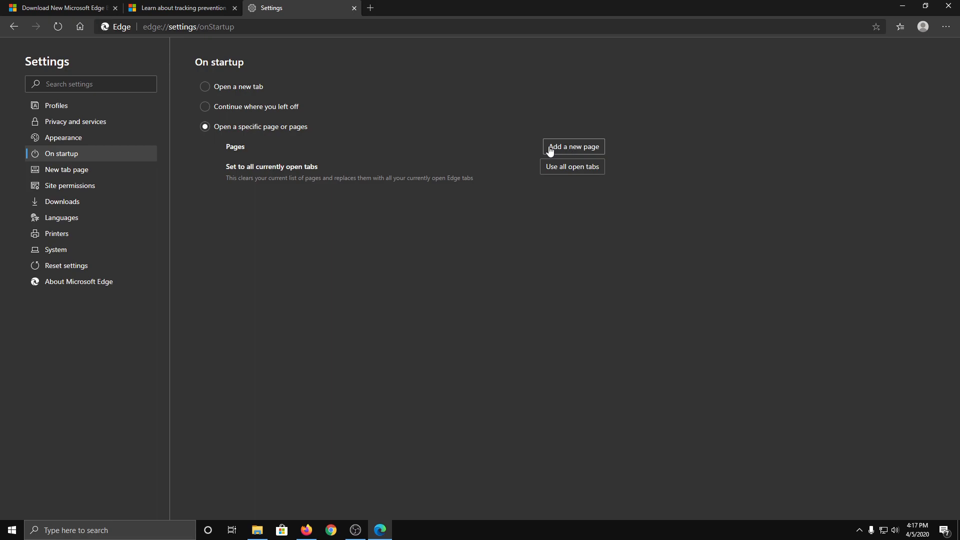
pyautogui.click(572, 146)
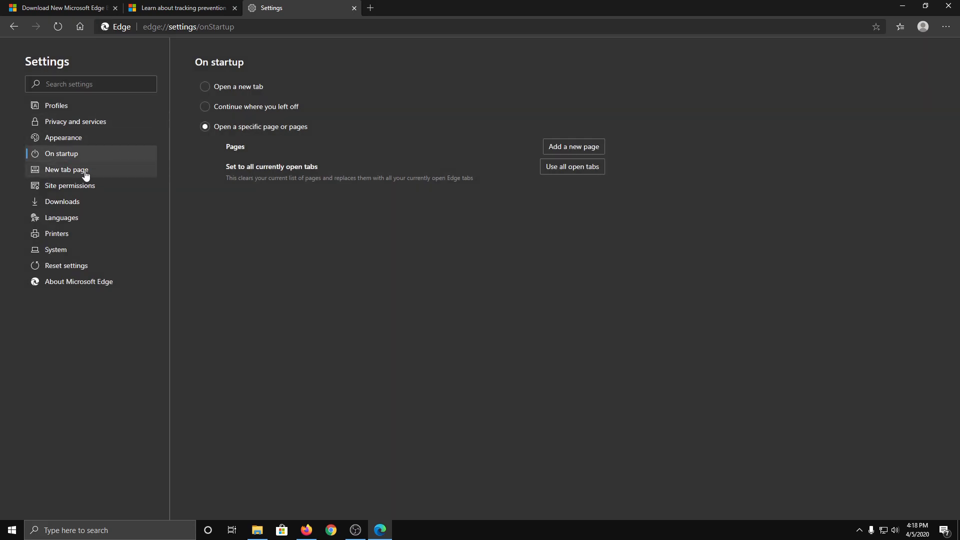
pyautogui.click(66, 170)
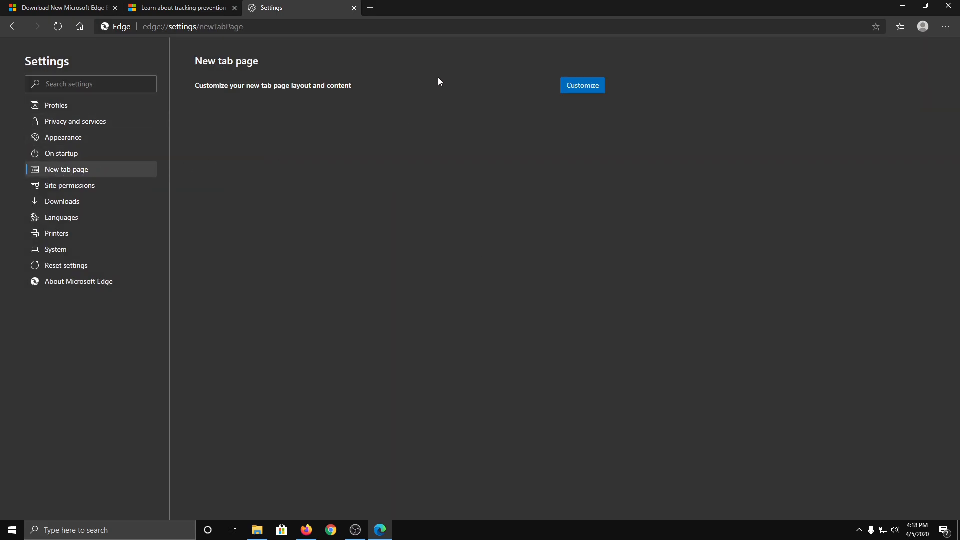
pyautogui.moveTo(370, 8)
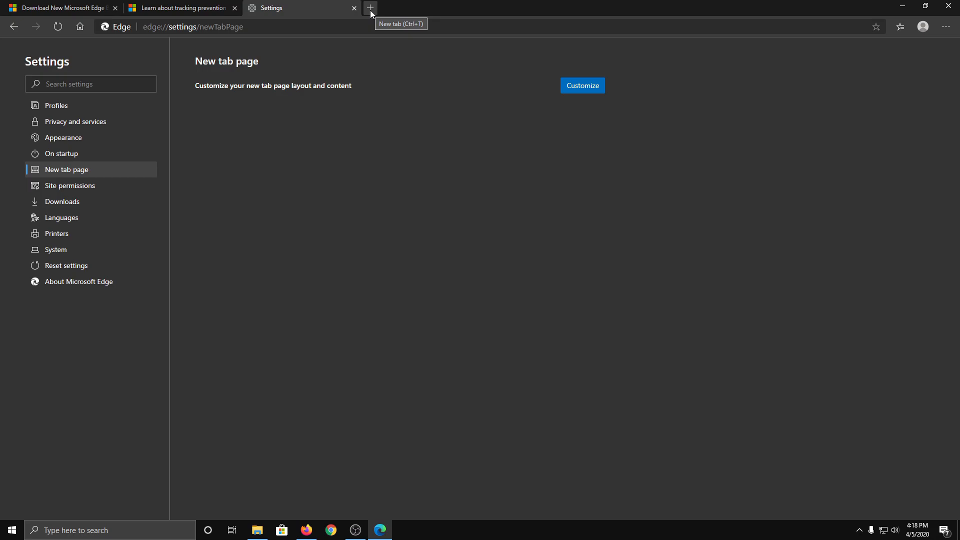
# - On a new tab, switch the page layout from the photo background to Focused
pyautogui.click(370, 7)
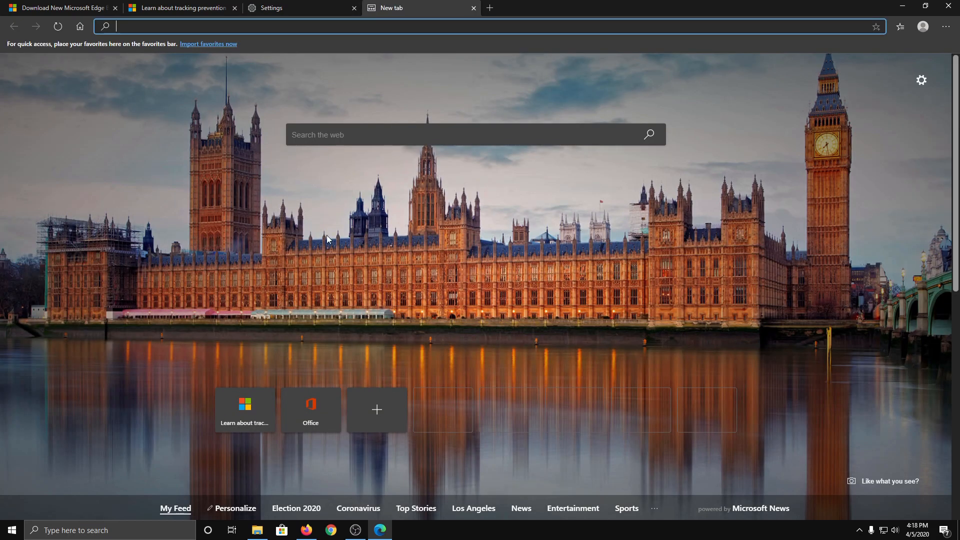
pyautogui.moveTo(334, 239)
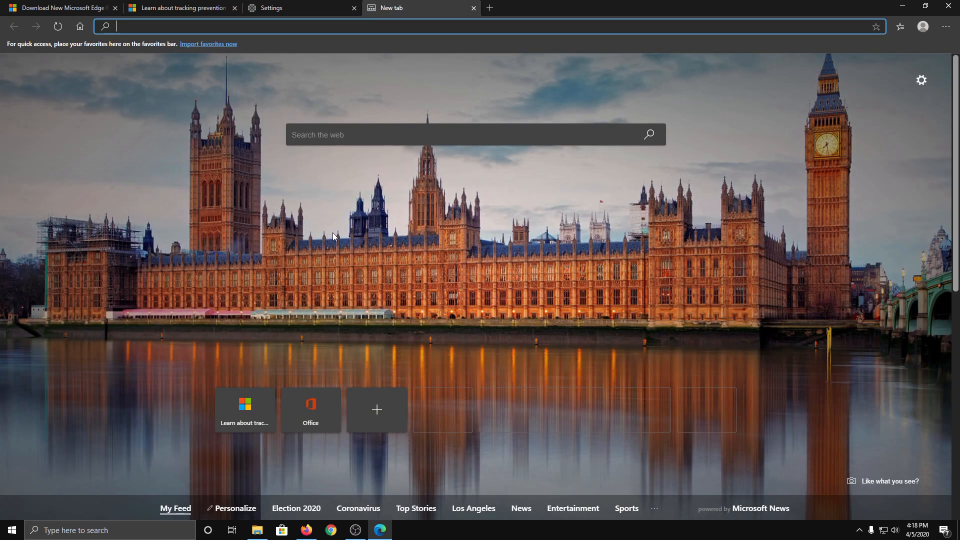
pyautogui.moveTo(921, 80)
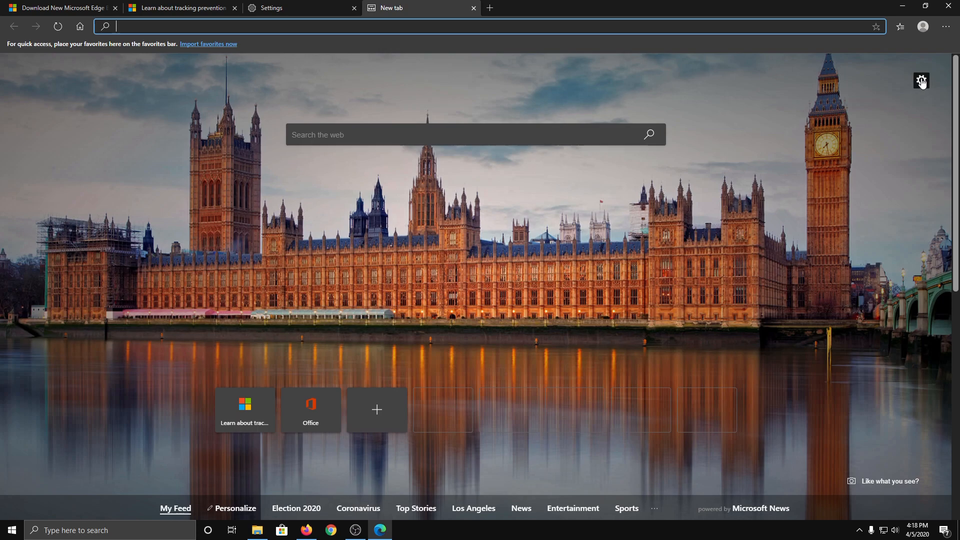
pyautogui.click(922, 80)
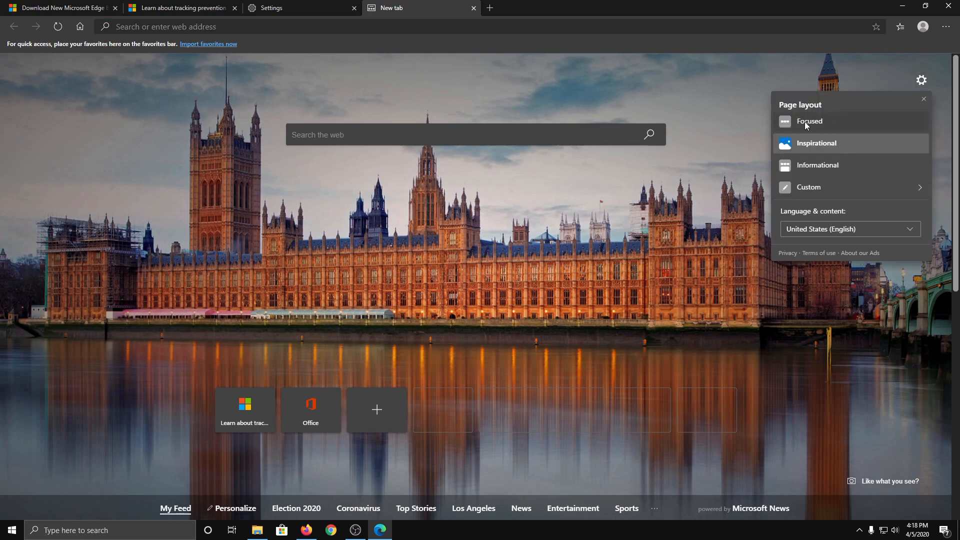
pyautogui.moveTo(826, 147)
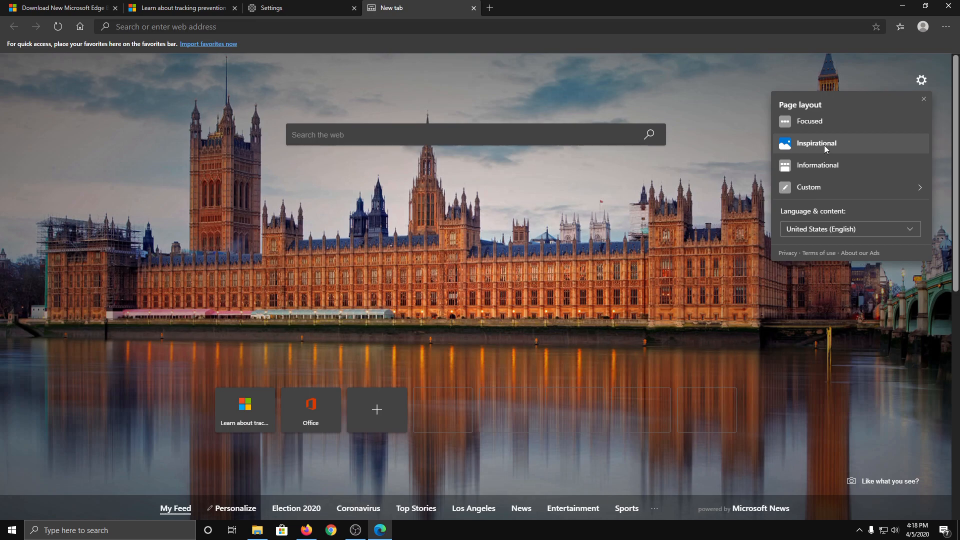
pyautogui.click(810, 121)
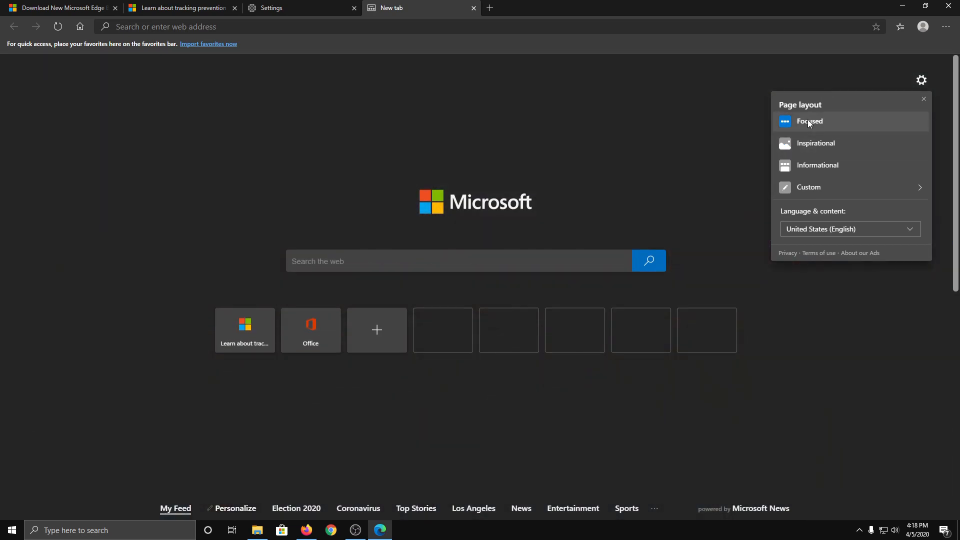
pyautogui.moveTo(817, 172)
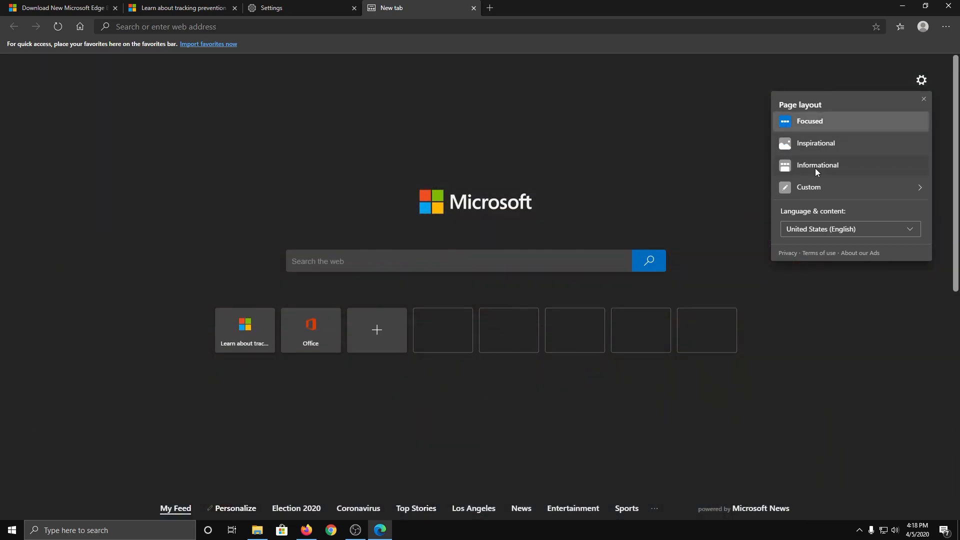
# - Try the Custom layout, then return to the Inspirational photo layout with quick links
pyautogui.click(808, 187)
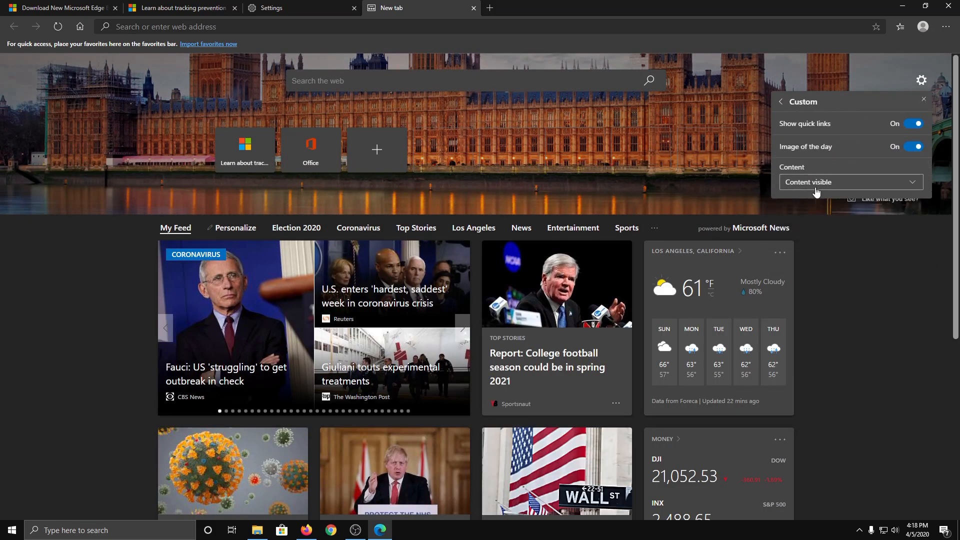
pyautogui.click(780, 102)
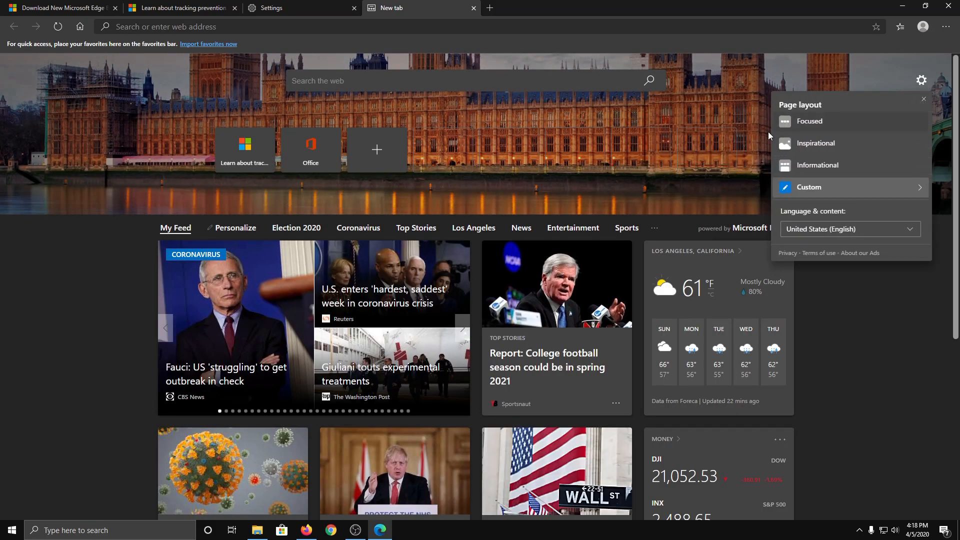
pyautogui.click(810, 121)
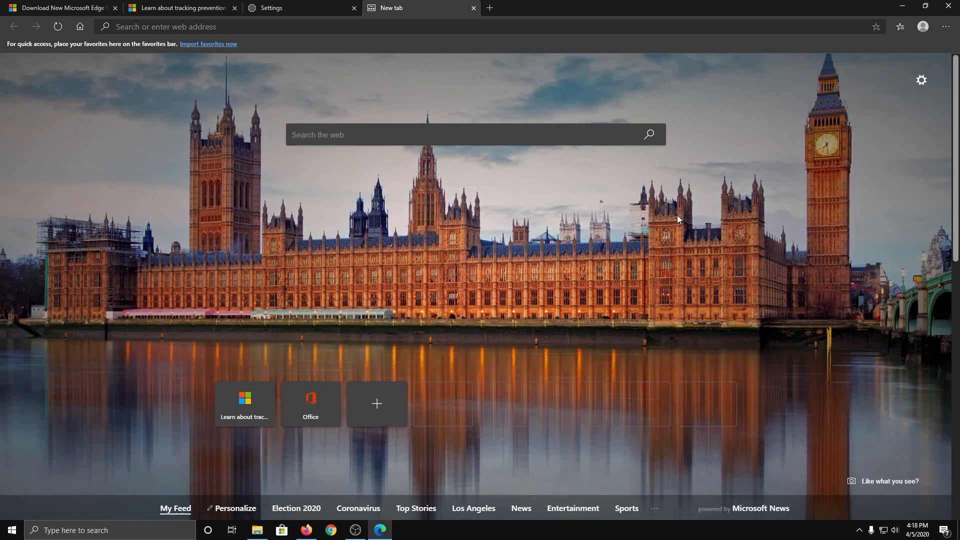
pyautogui.moveTo(586, 228)
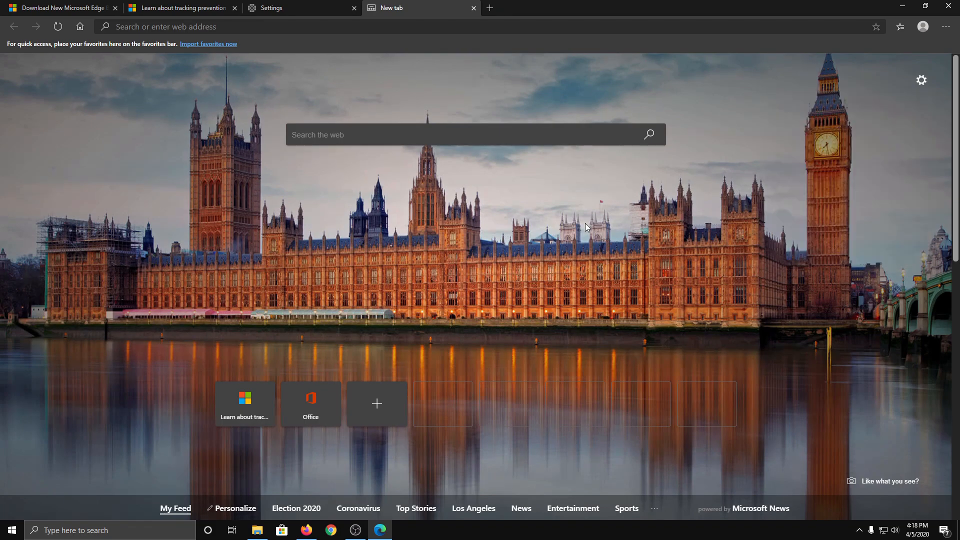
pyautogui.moveTo(310, 414)
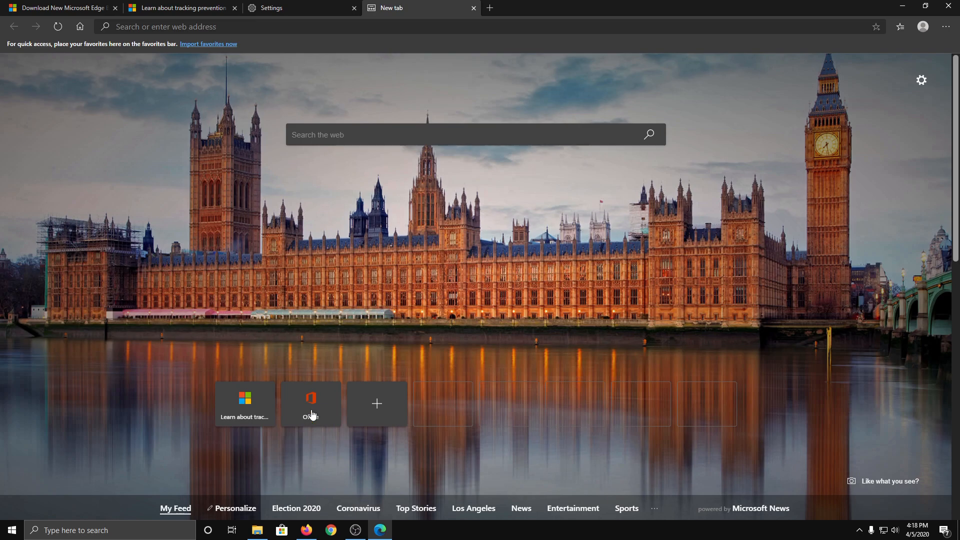
pyautogui.moveTo(378, 405)
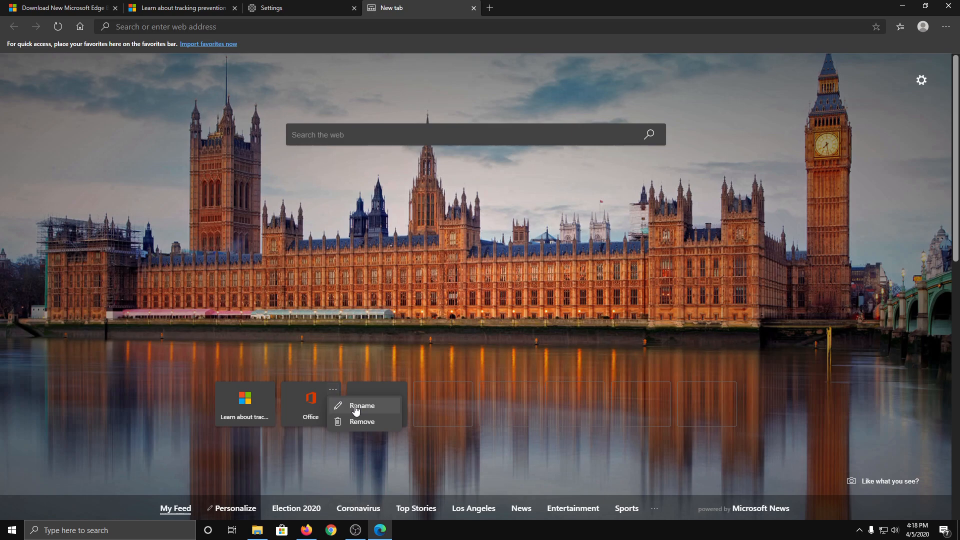
pyautogui.moveTo(366, 418)
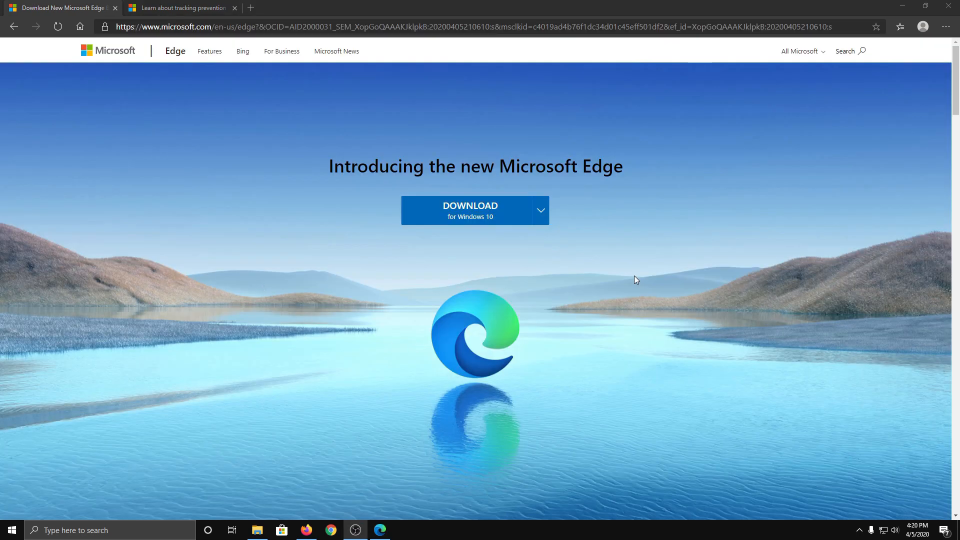
pyautogui.moveTo(257, 285)
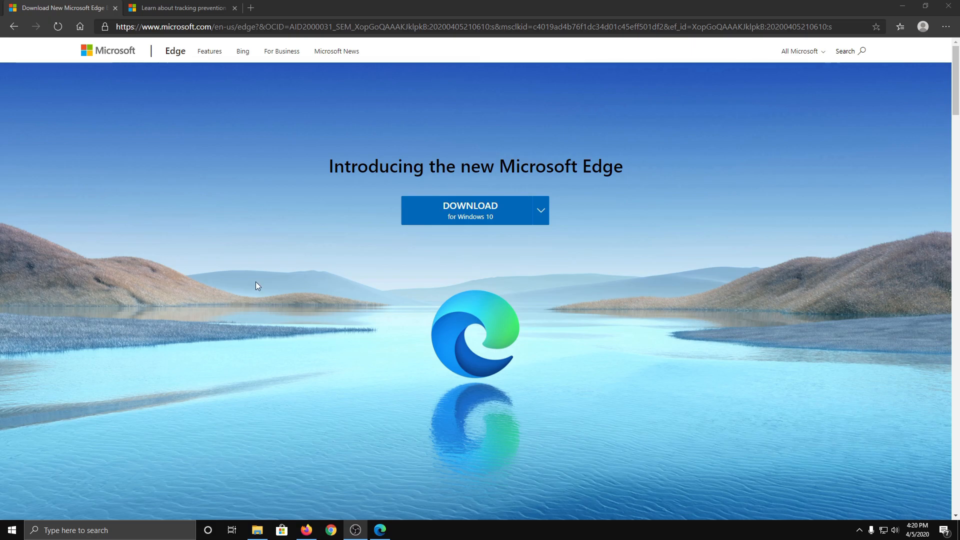